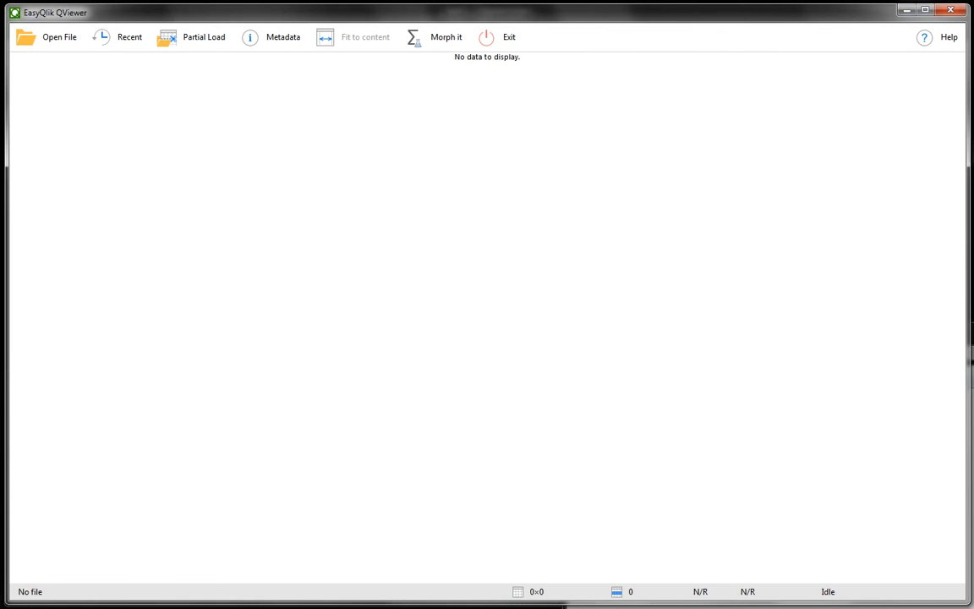
- Load Inc.5000.qvd into QViewer and fit its columns to their content
{"action": "left_click", "coordinate": [59, 37]}
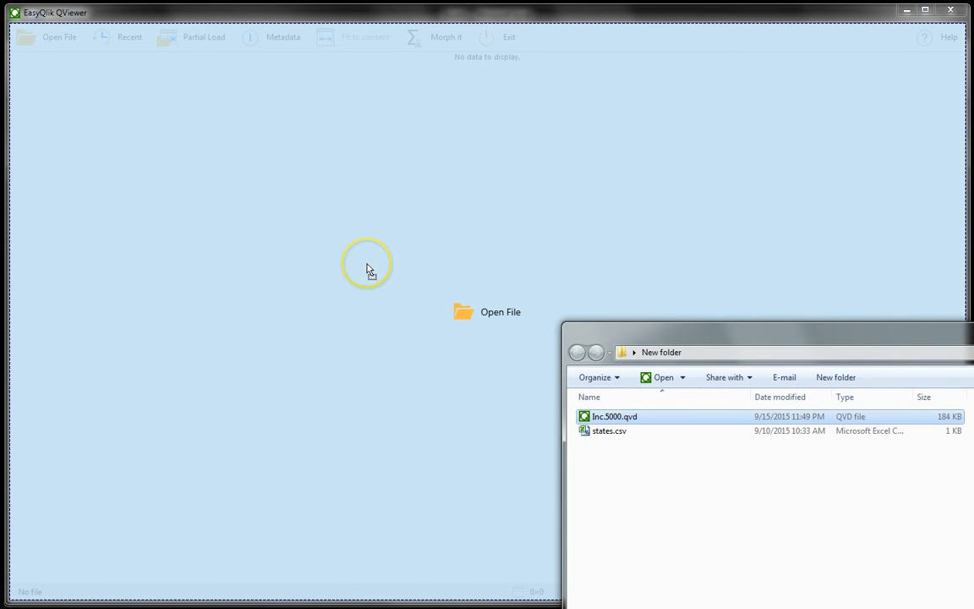
{"action": "double_click", "coordinate": [614, 416]}
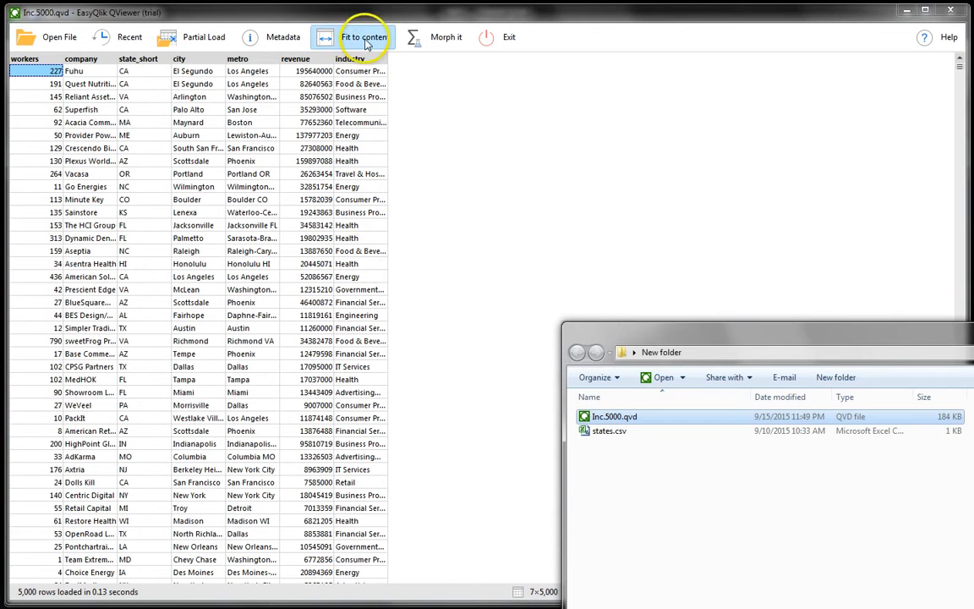
{"action": "left_click", "coordinate": [365, 37]}
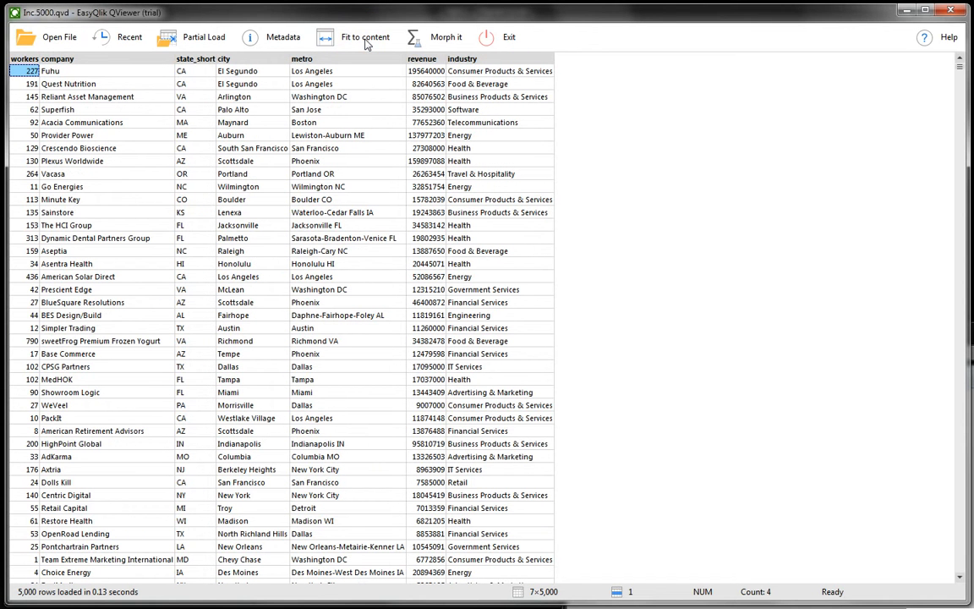
{"action": "mouse_move", "coordinate": [368, 122]}
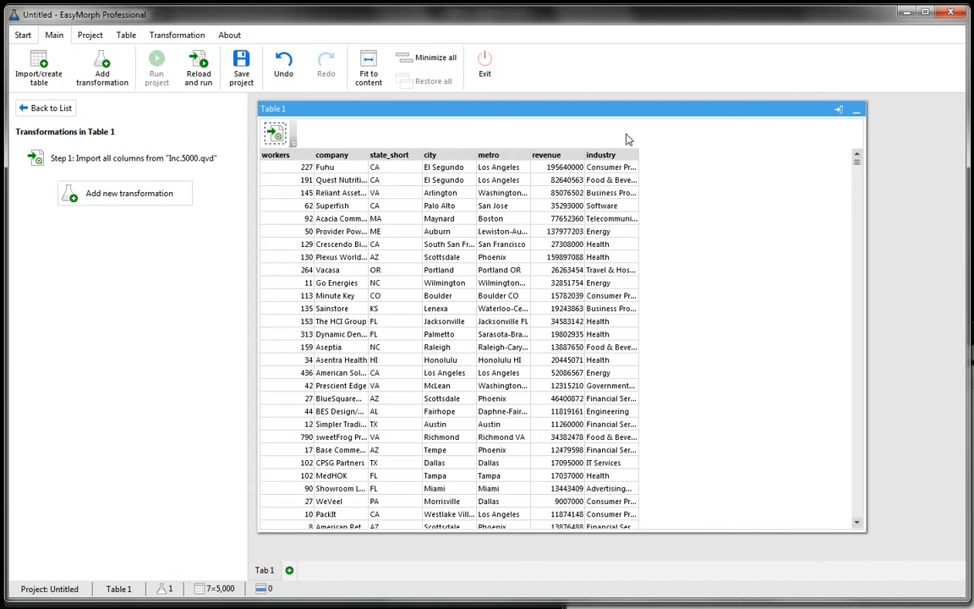
- Browse the basic, export and advanced transformation lists, then return to the Table 1 step list
{"action": "left_click", "coordinate": [125, 193]}
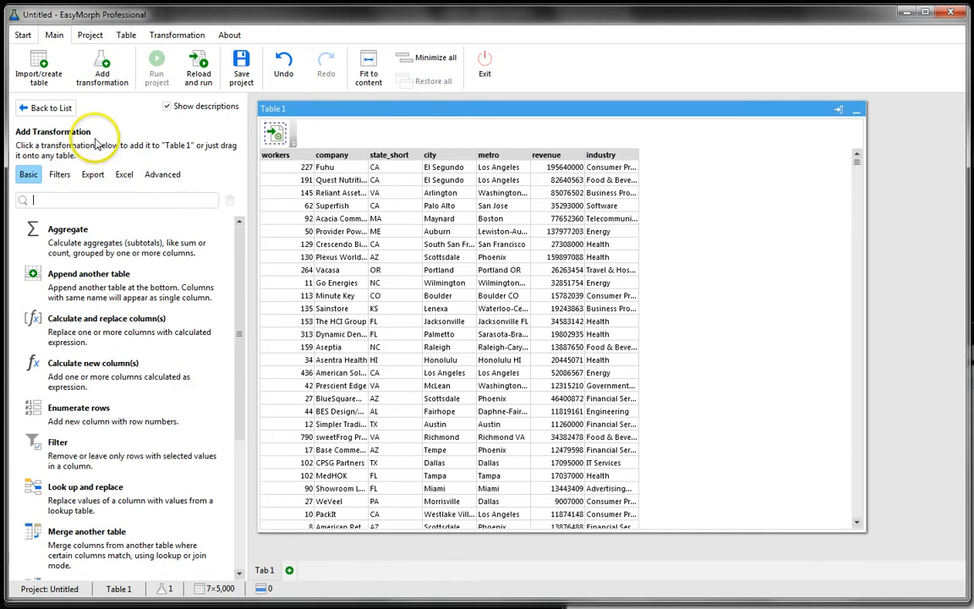
{"action": "left_click", "coordinate": [91, 174]}
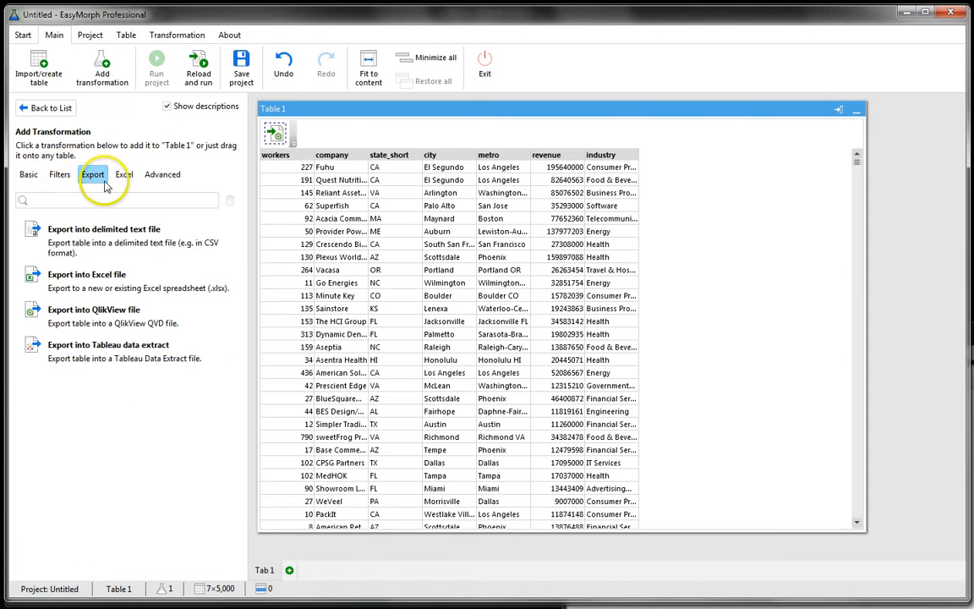
{"action": "left_click", "coordinate": [162, 174]}
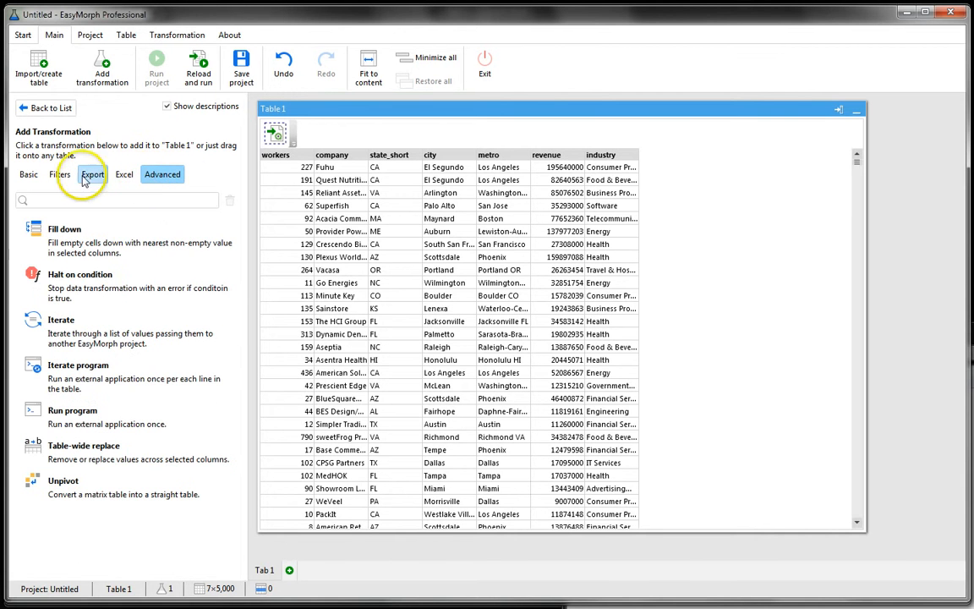
{"action": "left_click", "coordinate": [29, 174]}
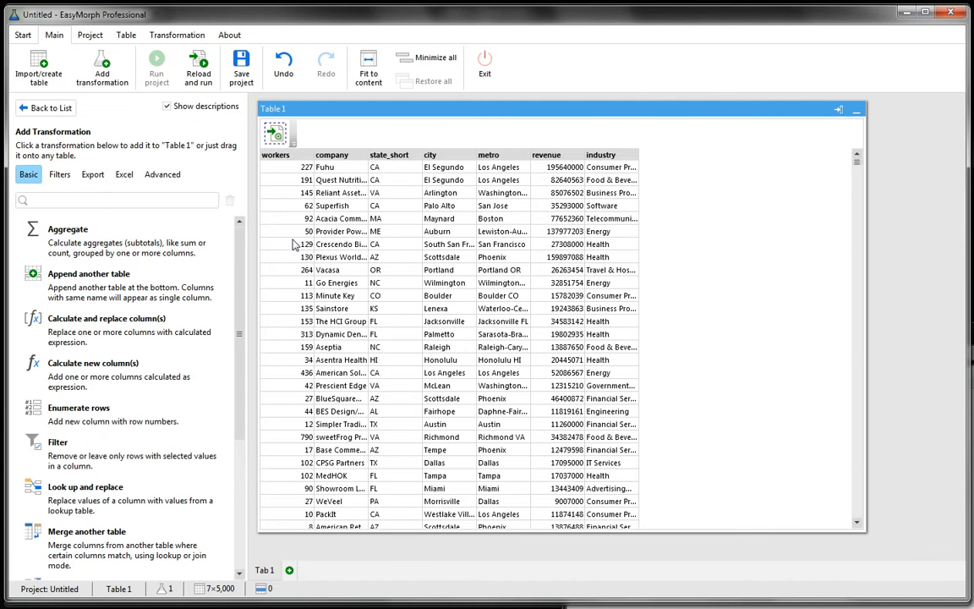
{"action": "left_click", "coordinate": [324, 180]}
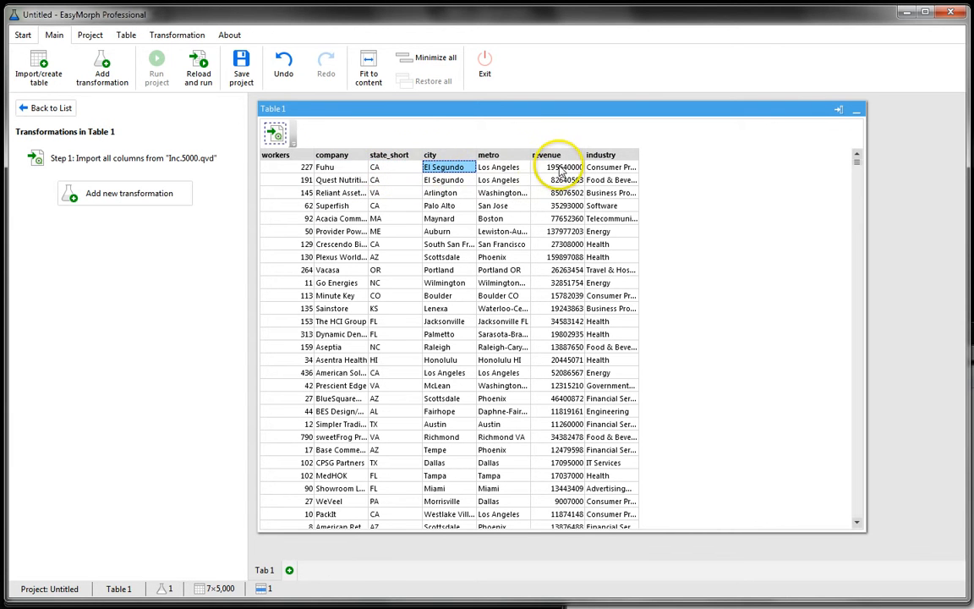
{"action": "left_click", "coordinate": [284, 167]}
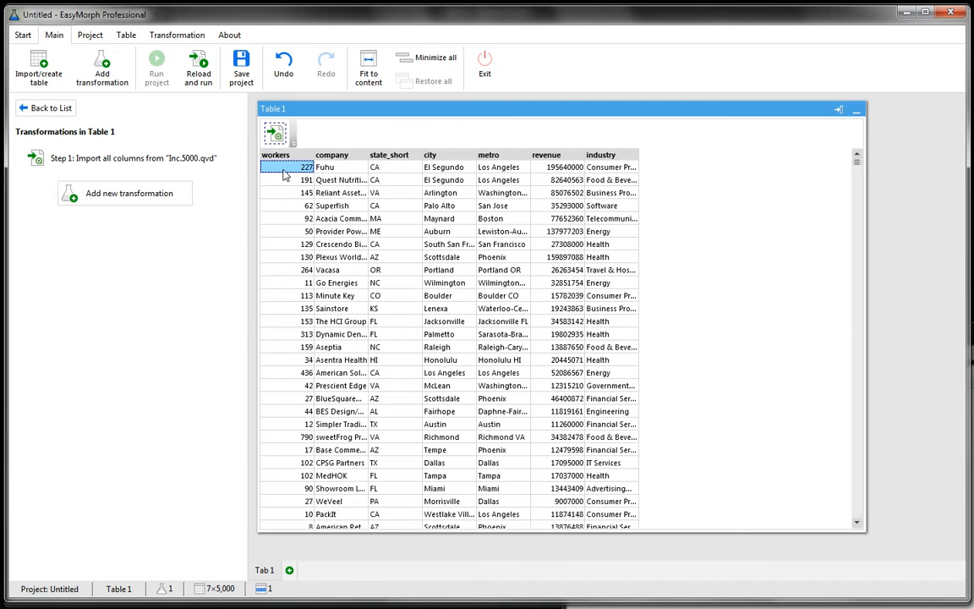
{"action": "mouse_move", "coordinate": [392, 175]}
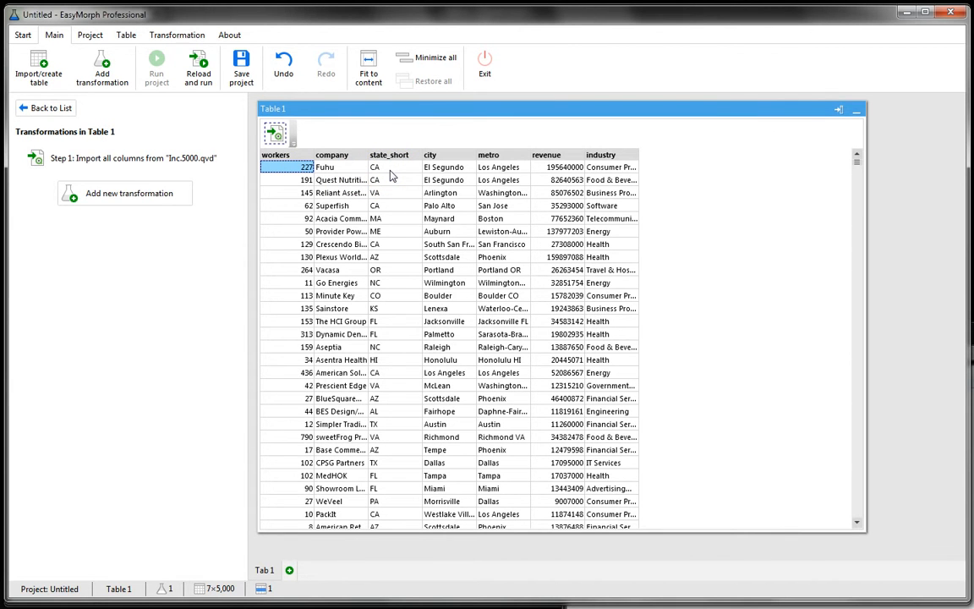
{"action": "mouse_move", "coordinate": [399, 163]}
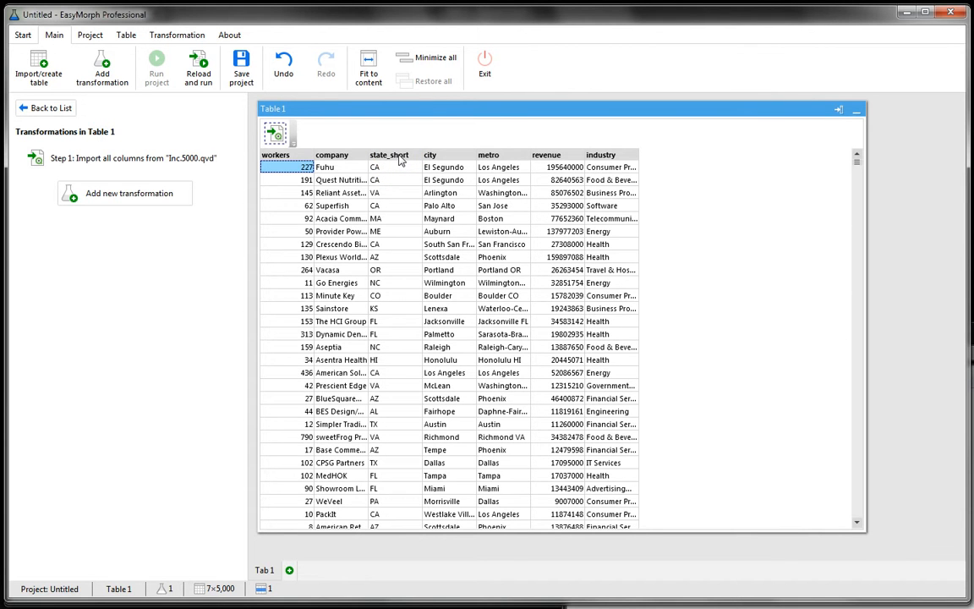
- Add a state_short filter on Table 1 keeping the nine chosen states
{"action": "right_click", "coordinate": [389, 156]}
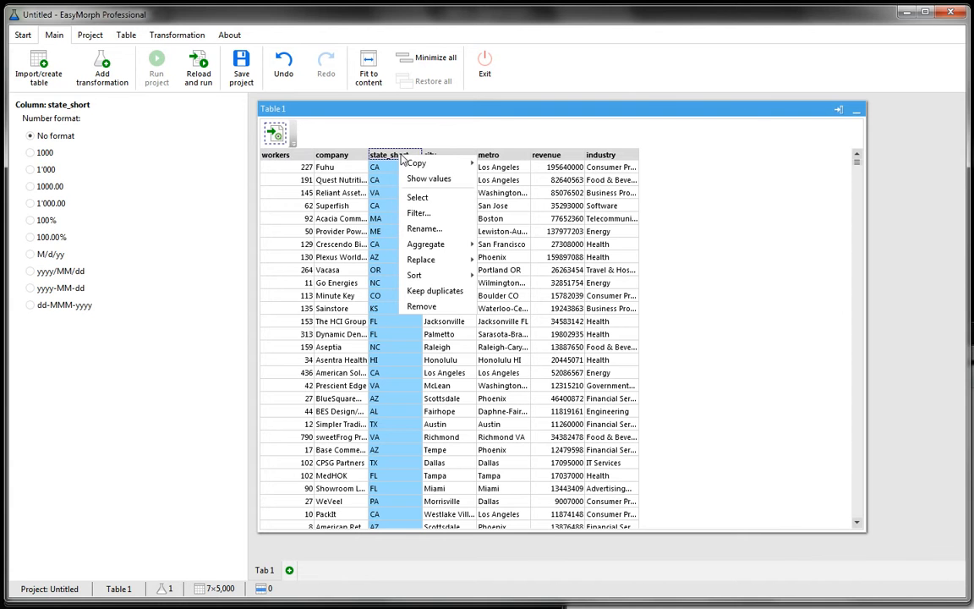
{"action": "mouse_move", "coordinate": [419, 213]}
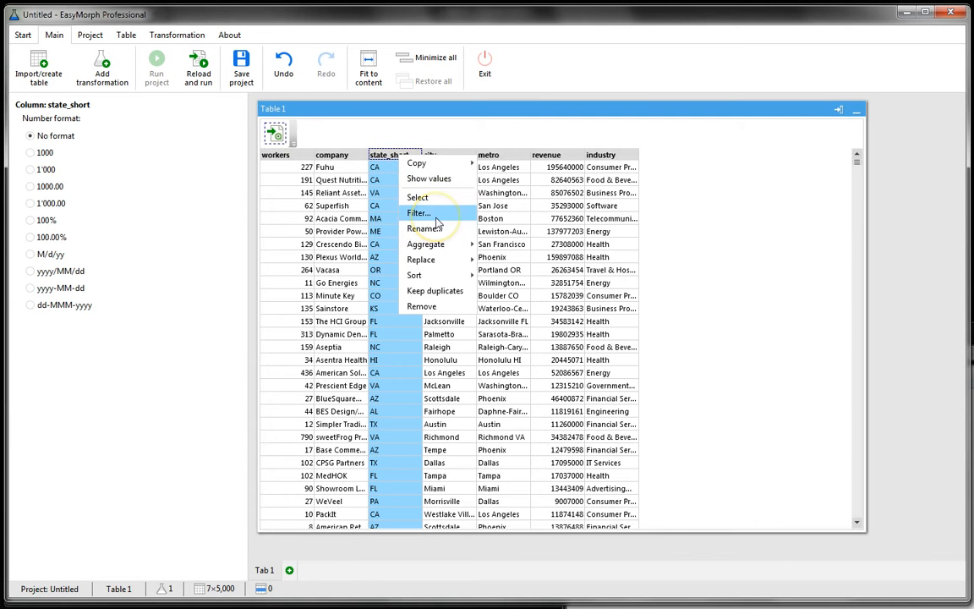
{"action": "left_click", "coordinate": [417, 213]}
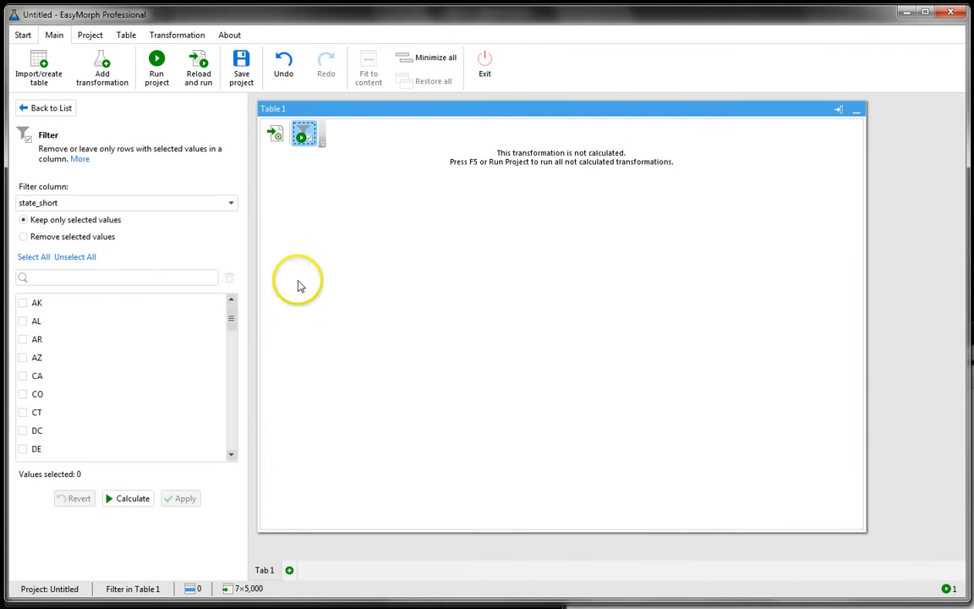
{"action": "left_click", "coordinate": [24, 303]}
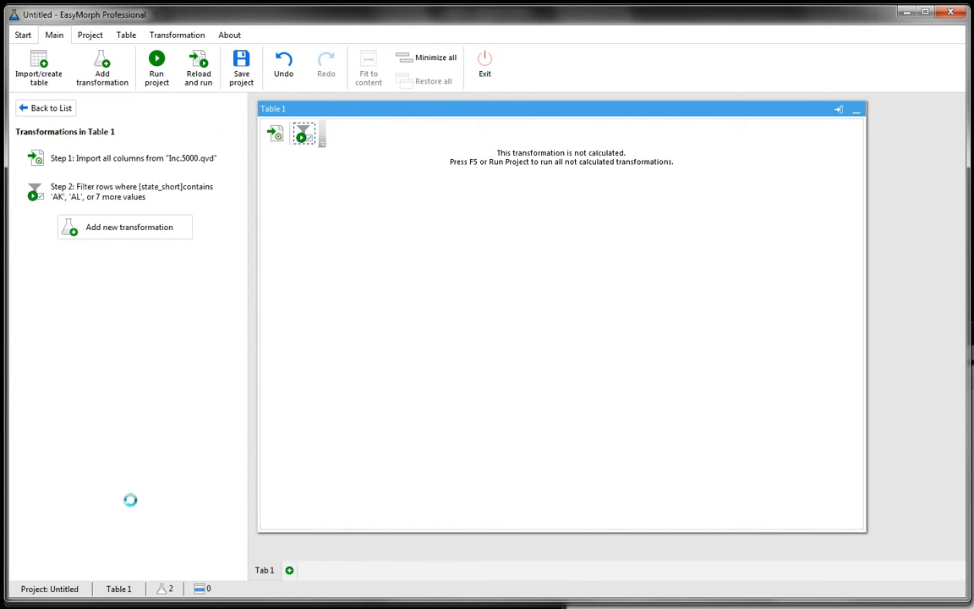
- Calculate the state filter to 1,148 rows and check the nine unique state_short values
{"action": "left_click", "coordinate": [156, 65]}
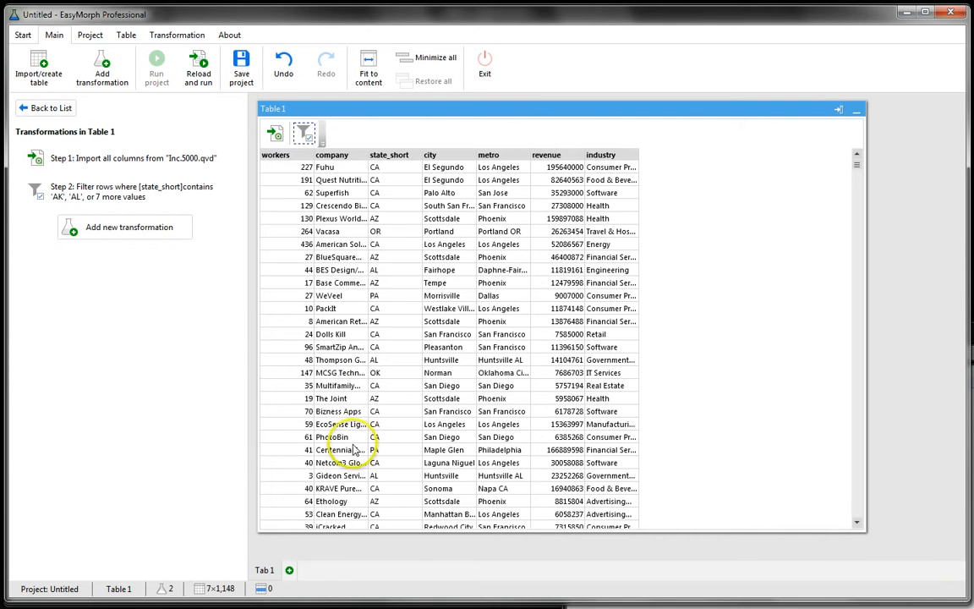
{"action": "mouse_move", "coordinate": [392, 160]}
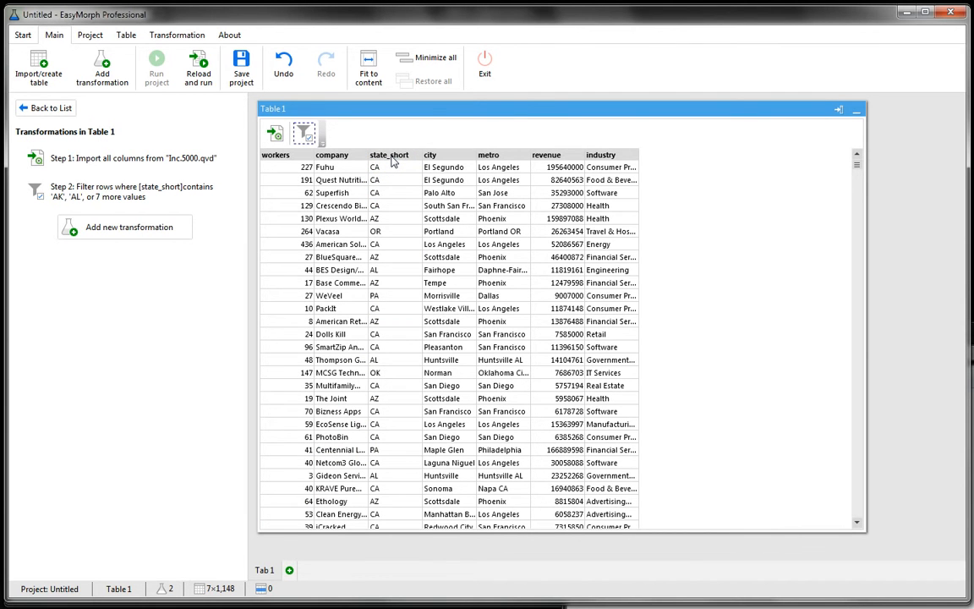
{"action": "left_click", "coordinate": [389, 156]}
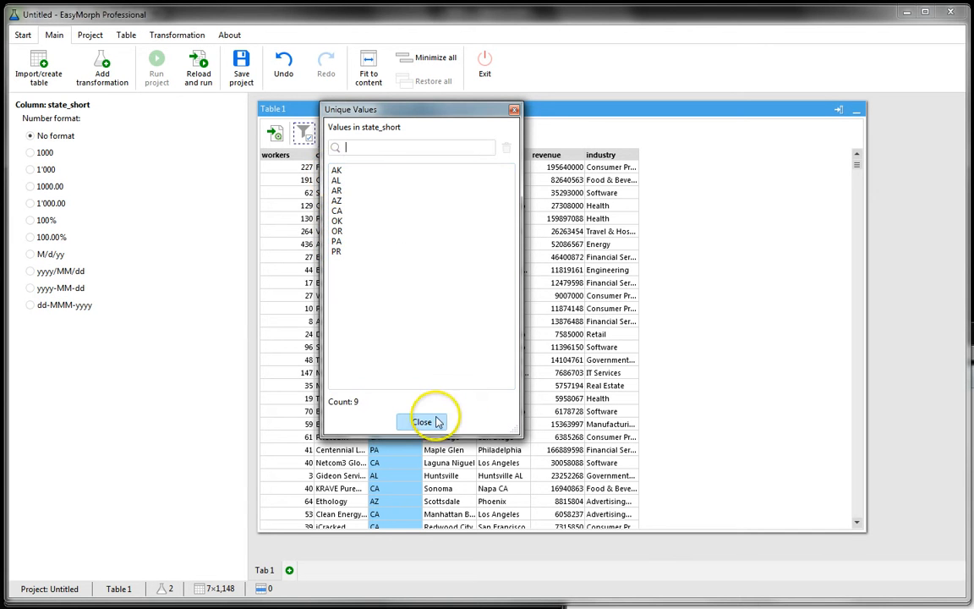
{"action": "left_click", "coordinate": [422, 423]}
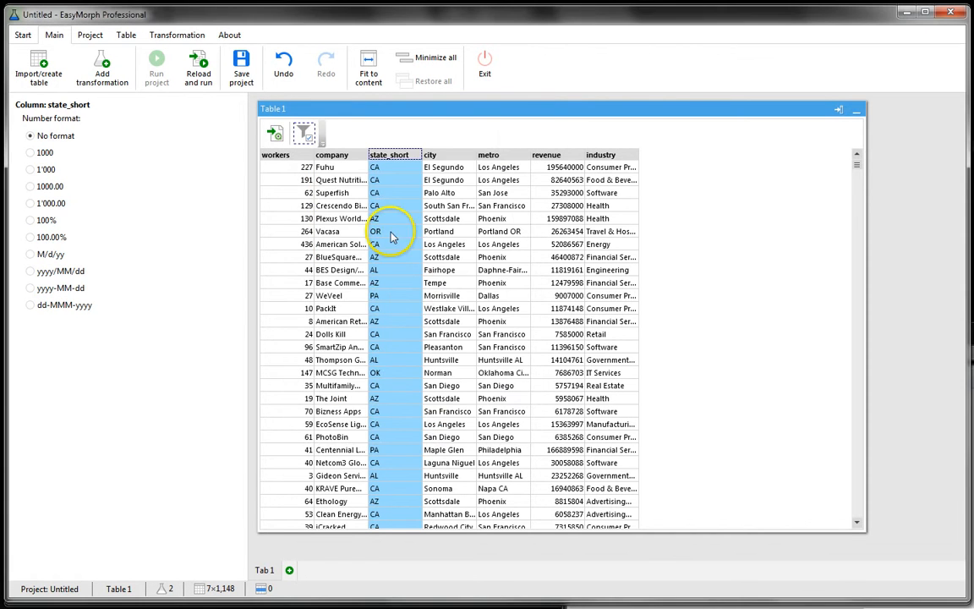
{"action": "left_click", "coordinate": [375, 167]}
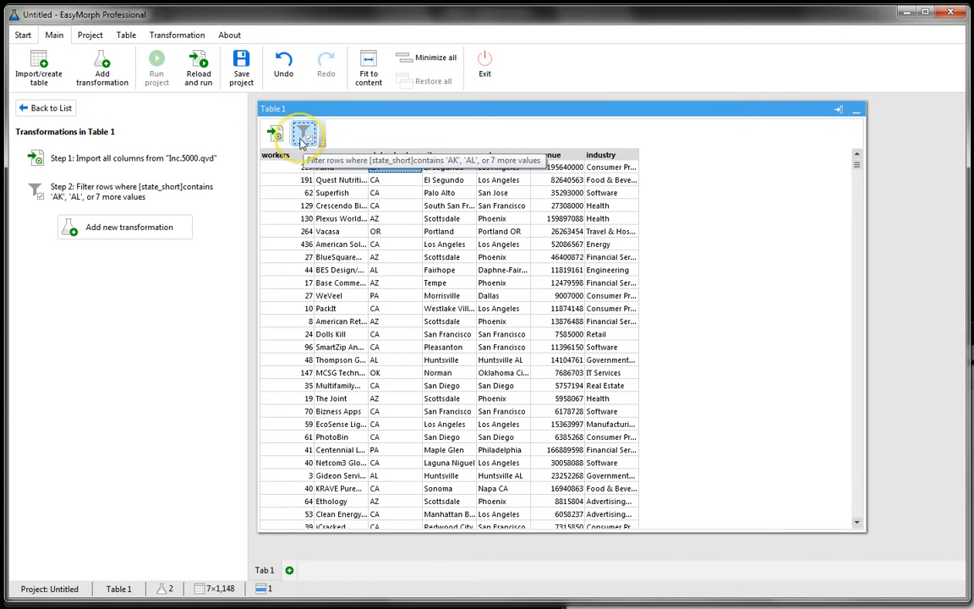
{"action": "left_click", "coordinate": [302, 134]}
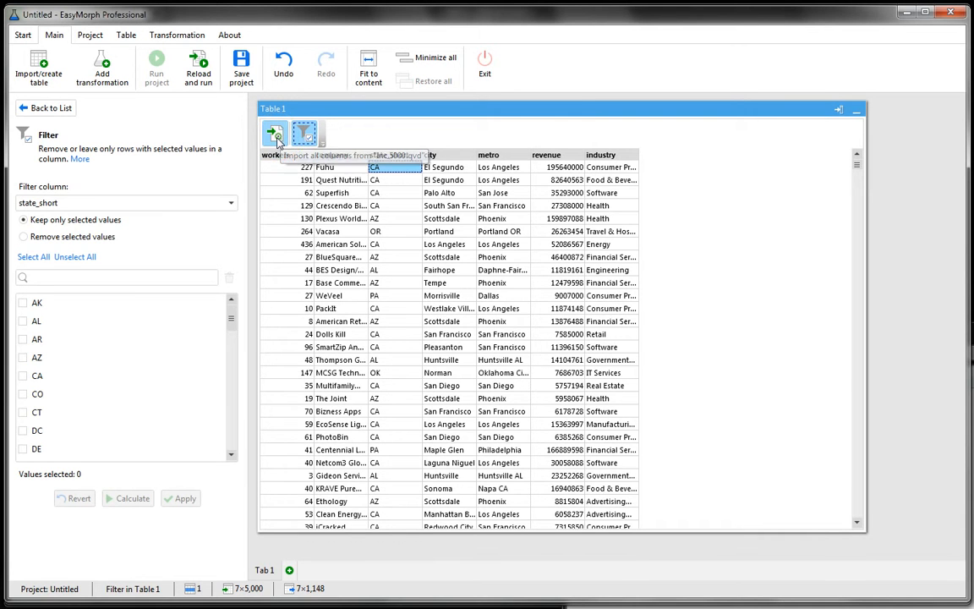
{"action": "left_click", "coordinate": [274, 135]}
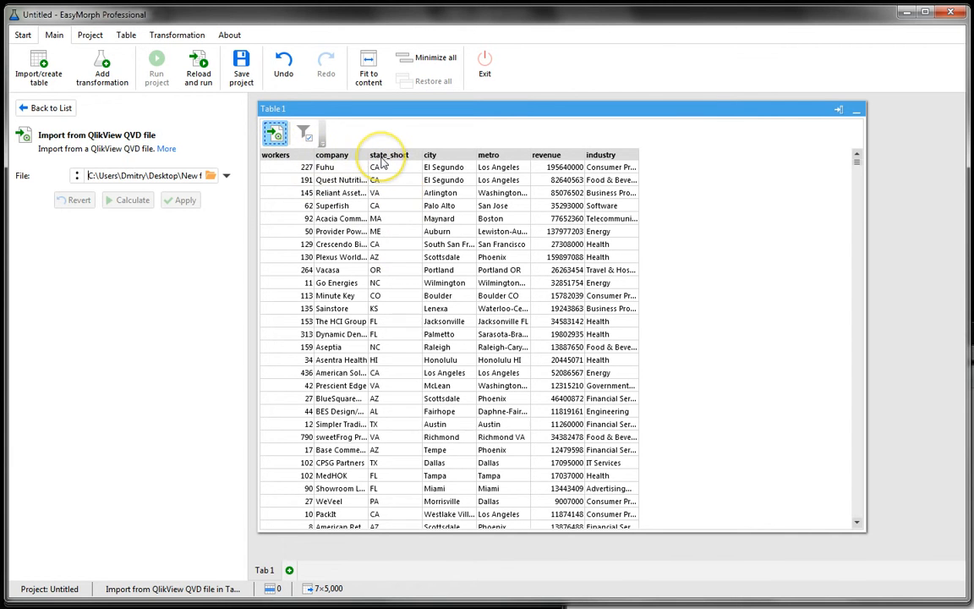
{"action": "left_click", "coordinate": [387, 156]}
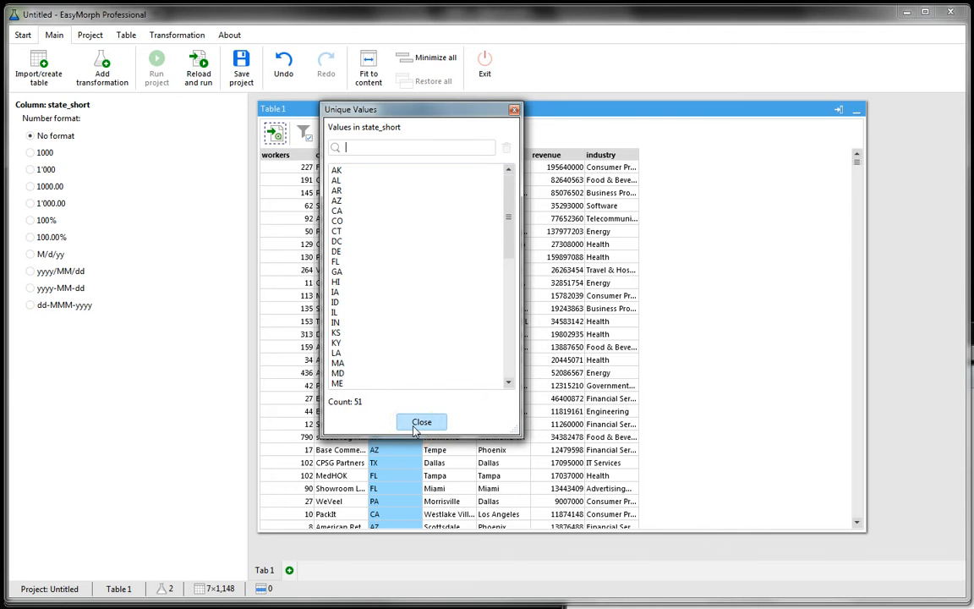
{"action": "left_click", "coordinate": [421, 422]}
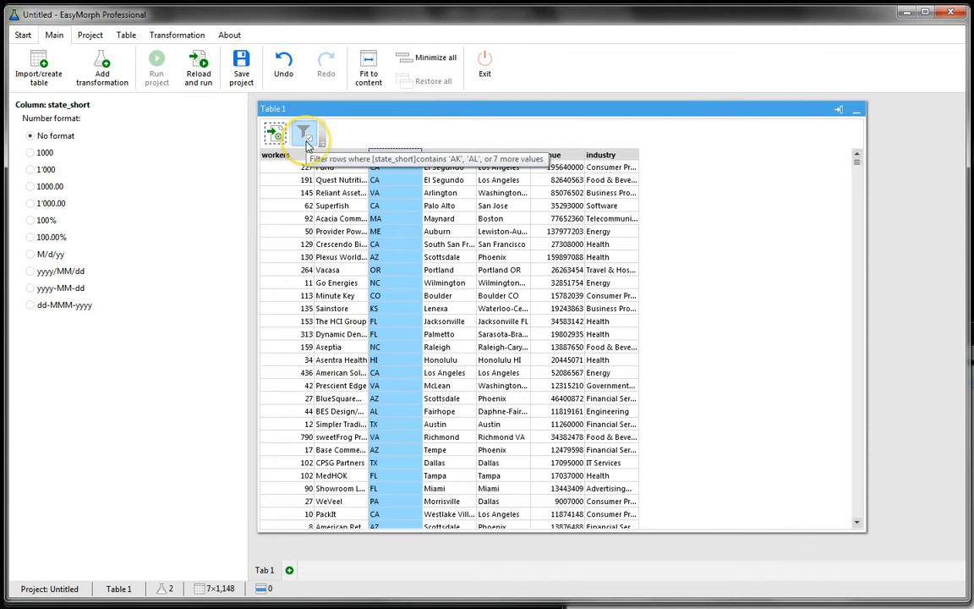
{"action": "left_click", "coordinate": [304, 136]}
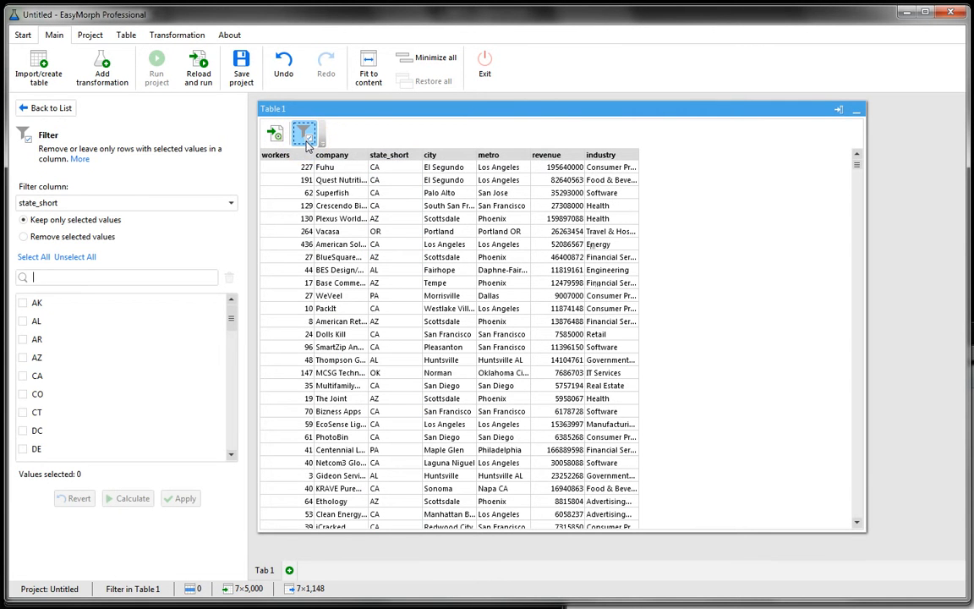
{"action": "left_click", "coordinate": [302, 134]}
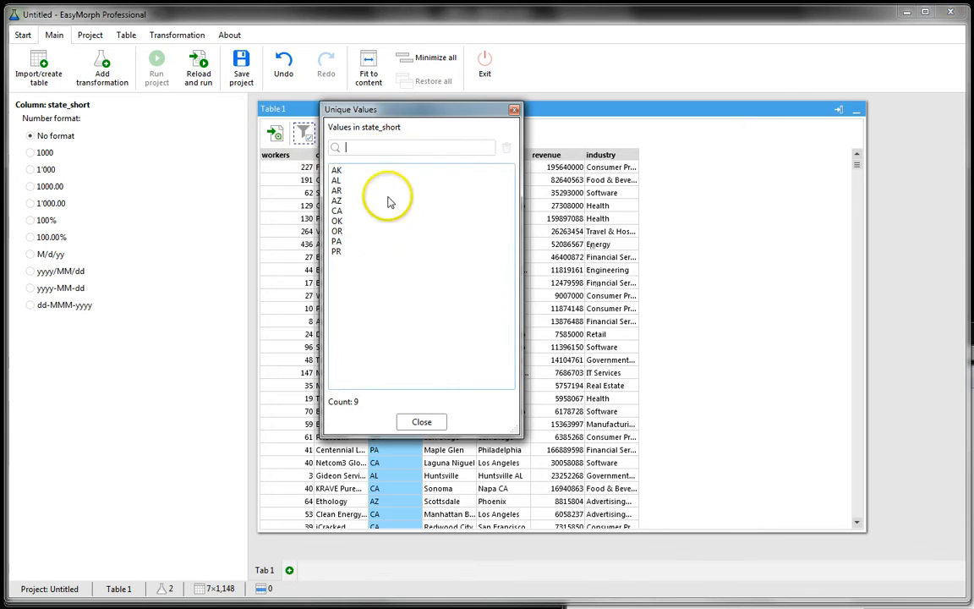
{"action": "mouse_move", "coordinate": [355, 402]}
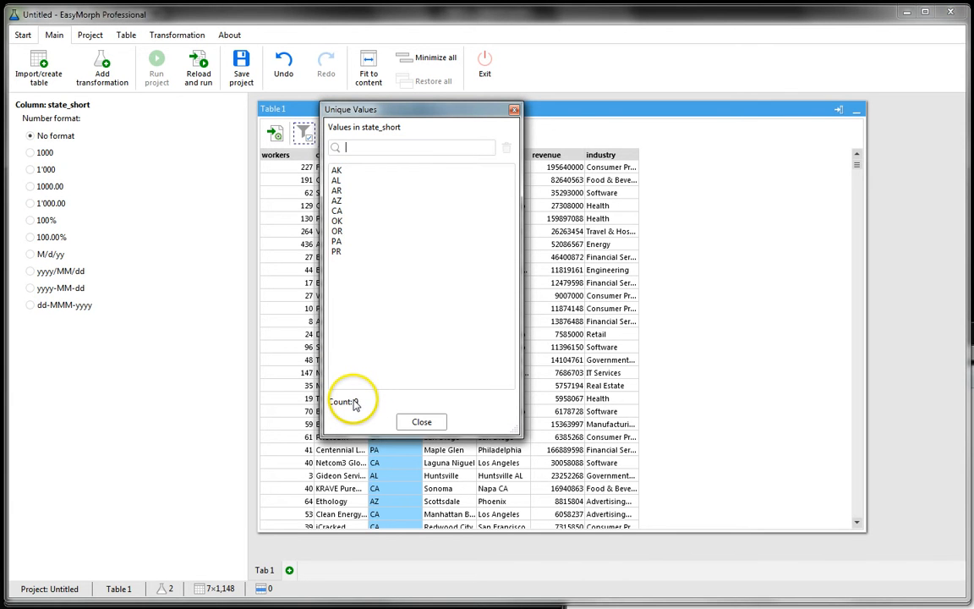
{"action": "left_click", "coordinate": [421, 420]}
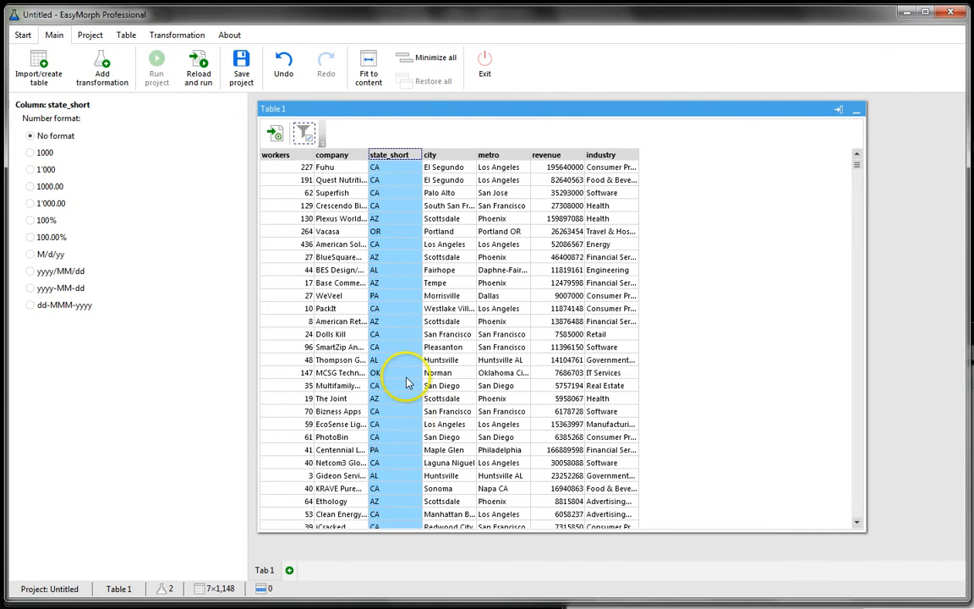
{"action": "mouse_move", "coordinate": [387, 339]}
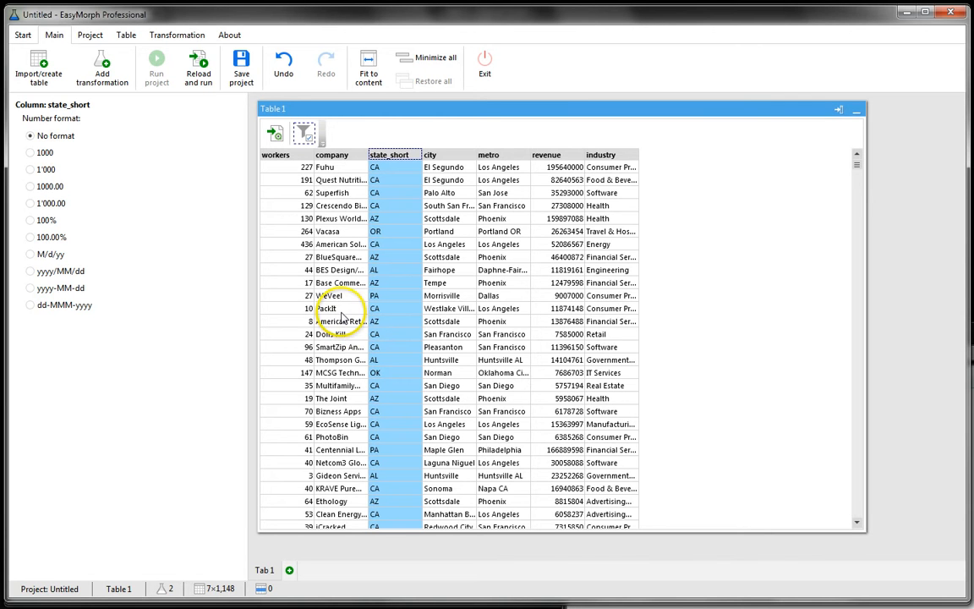
{"action": "mouse_move", "coordinate": [102, 68]}
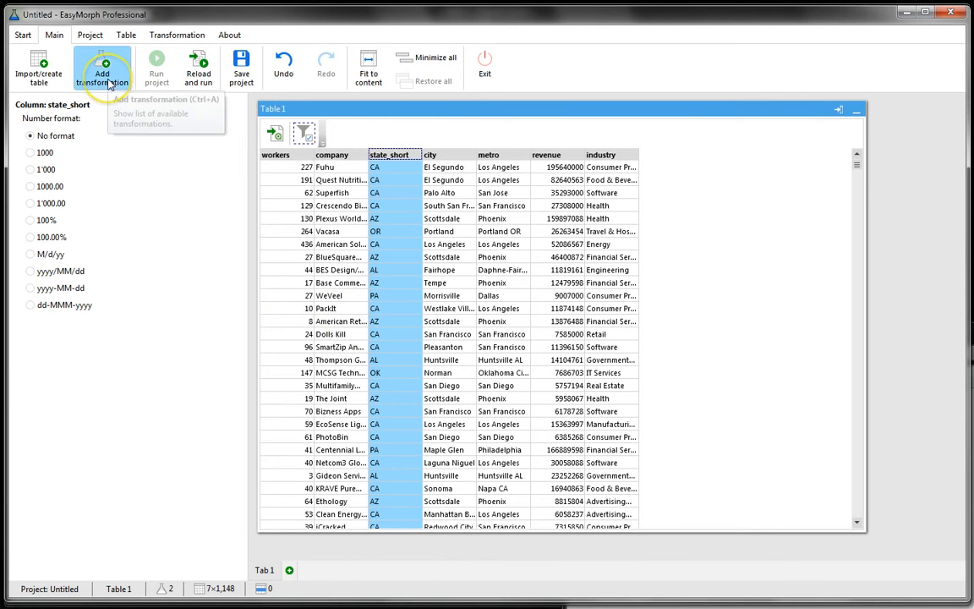
- Add a Filter by condition step from the Filters list to Table 1
{"action": "left_click", "coordinate": [102, 68]}
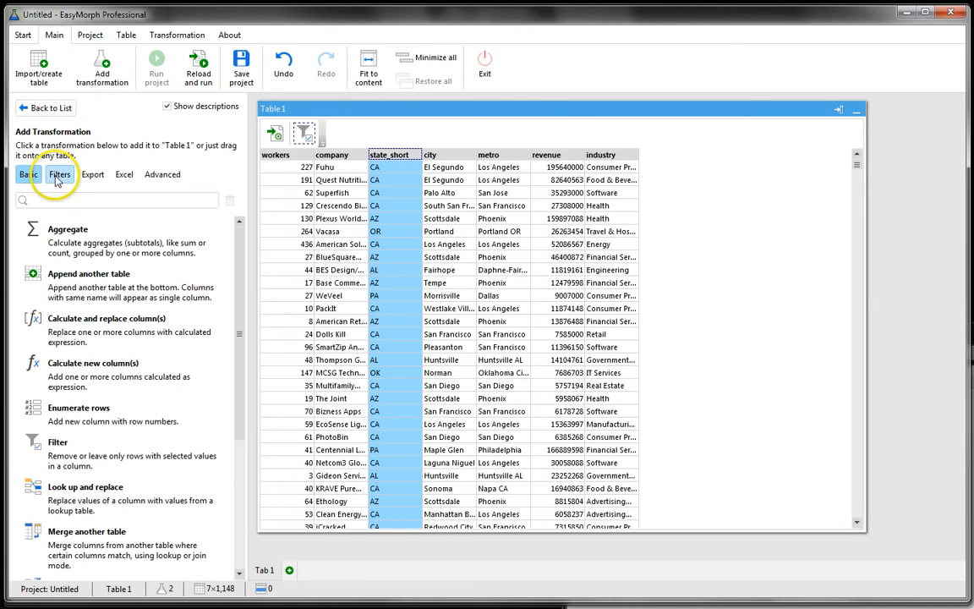
{"action": "left_click", "coordinate": [59, 174]}
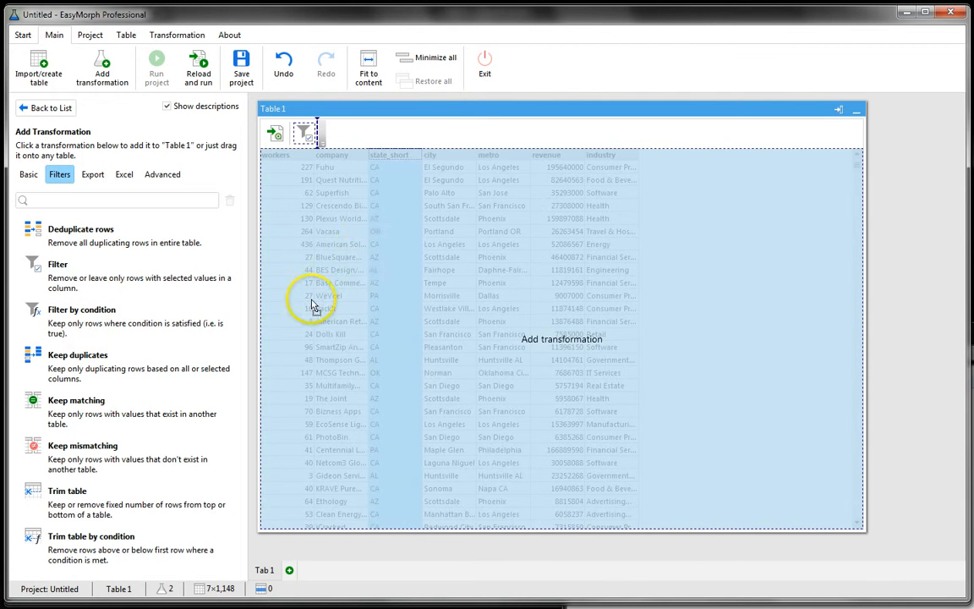
{"action": "mouse_move", "coordinate": [370, 255]}
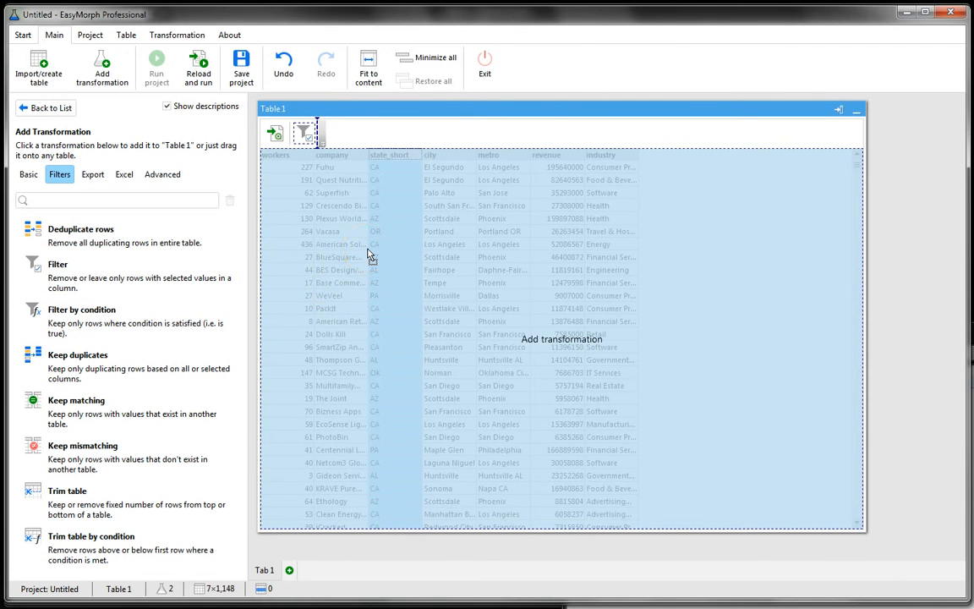
{"action": "left_click", "coordinate": [82, 321]}
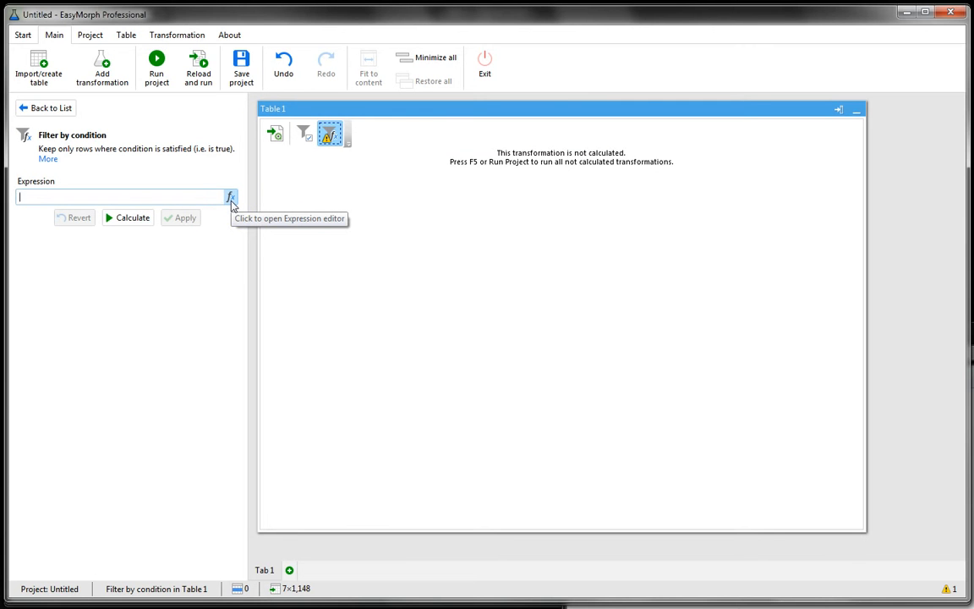
- Enter the filter expression [workers] > 100, browsing the function categories, and accept it
{"action": "left_click", "coordinate": [230, 197]}
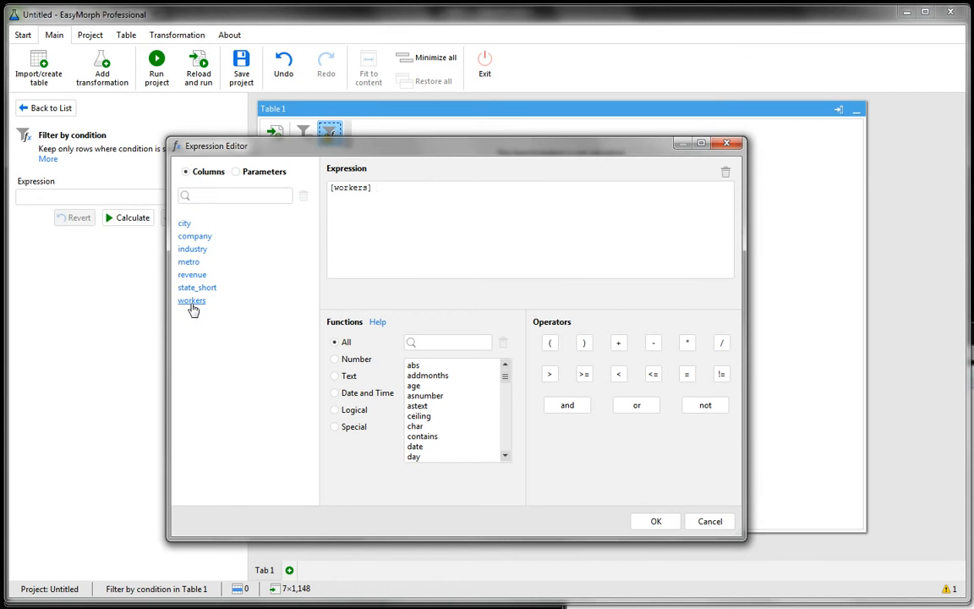
{"action": "type", "text": "> 100"}
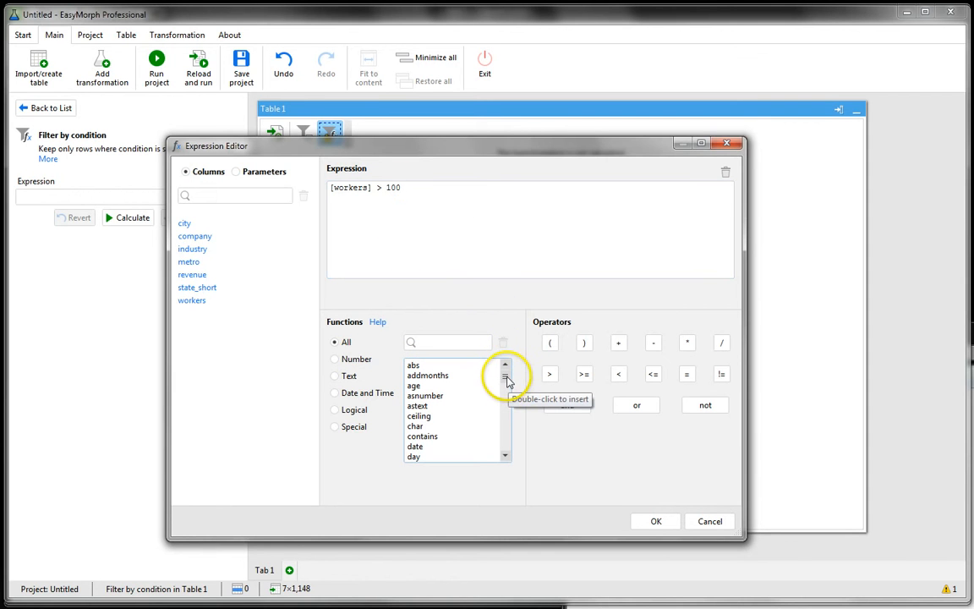
{"action": "scroll", "scroll_direction": "down", "scroll_amount": 3}
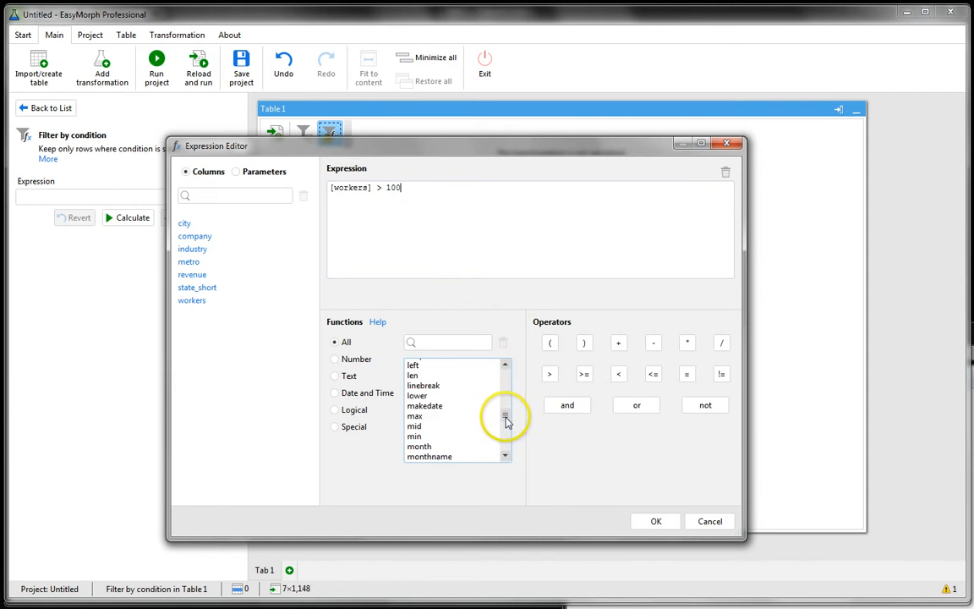
{"action": "left_click", "coordinate": [335, 359]}
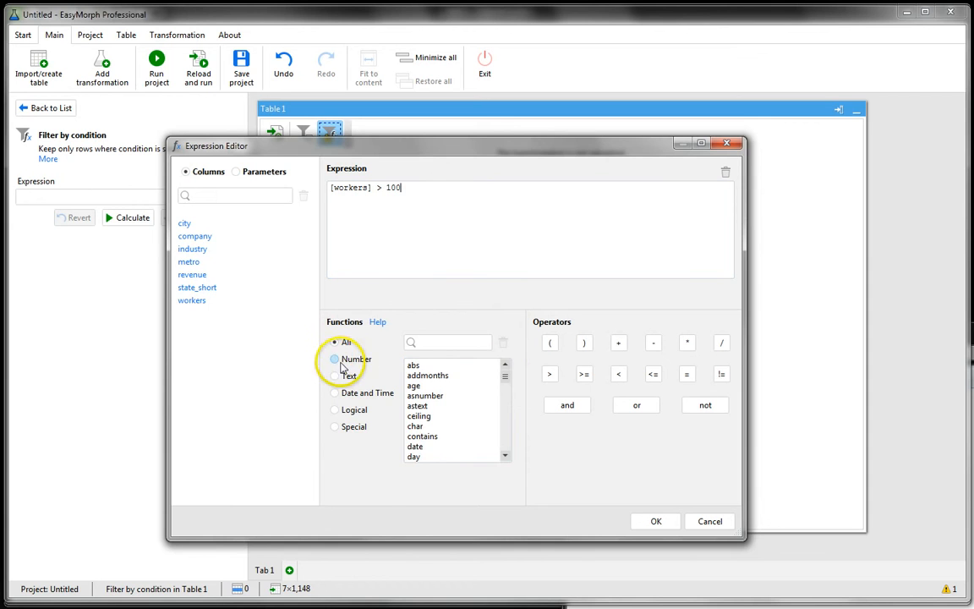
{"action": "left_click", "coordinate": [335, 376]}
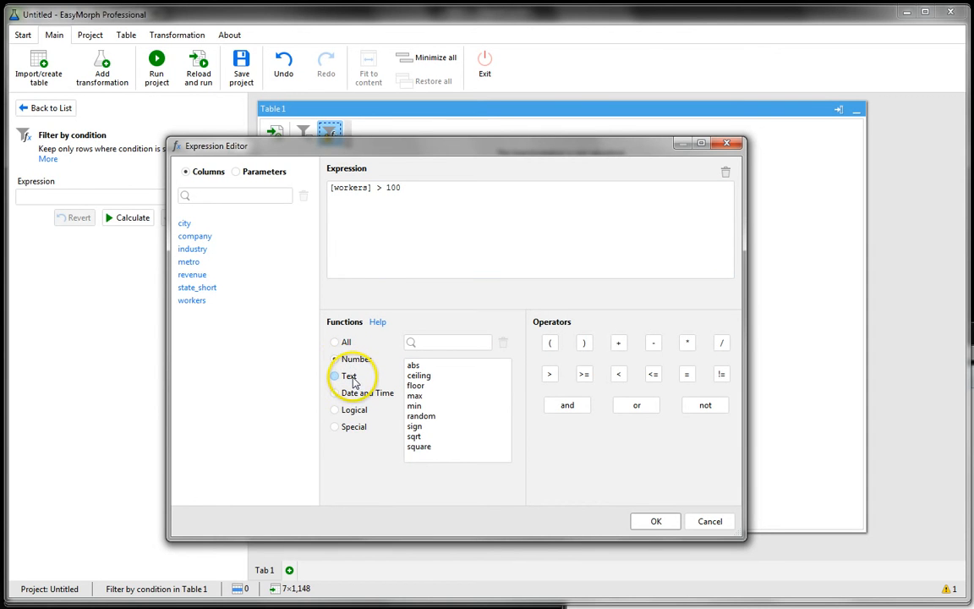
{"action": "left_click", "coordinate": [348, 375]}
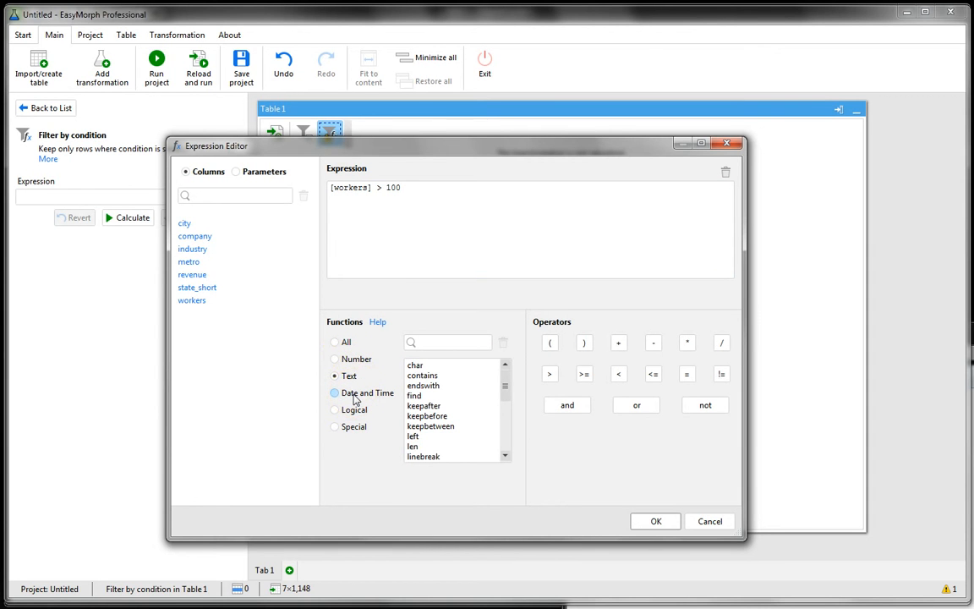
{"action": "left_click", "coordinate": [334, 392]}
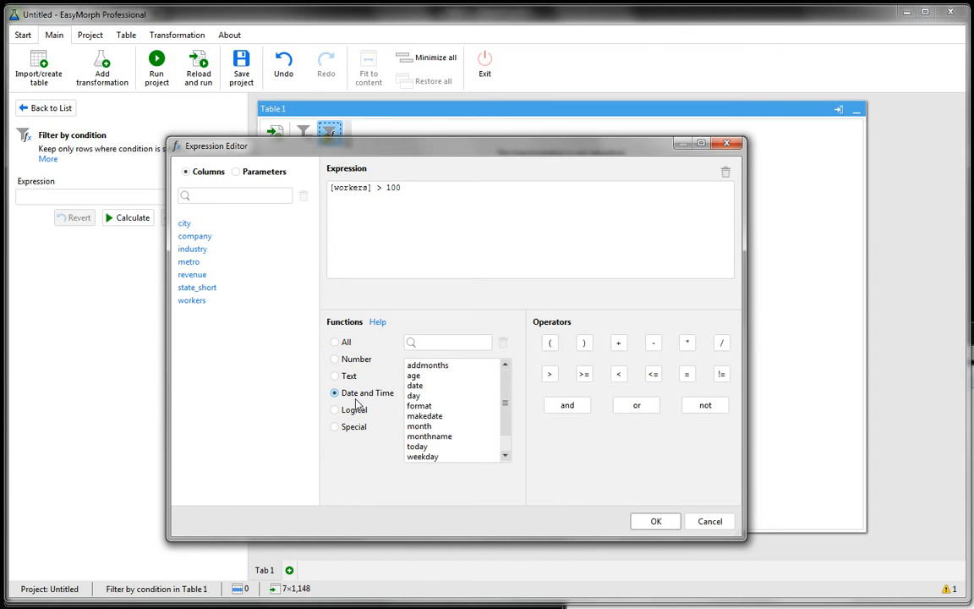
{"action": "left_click", "coordinate": [335, 426]}
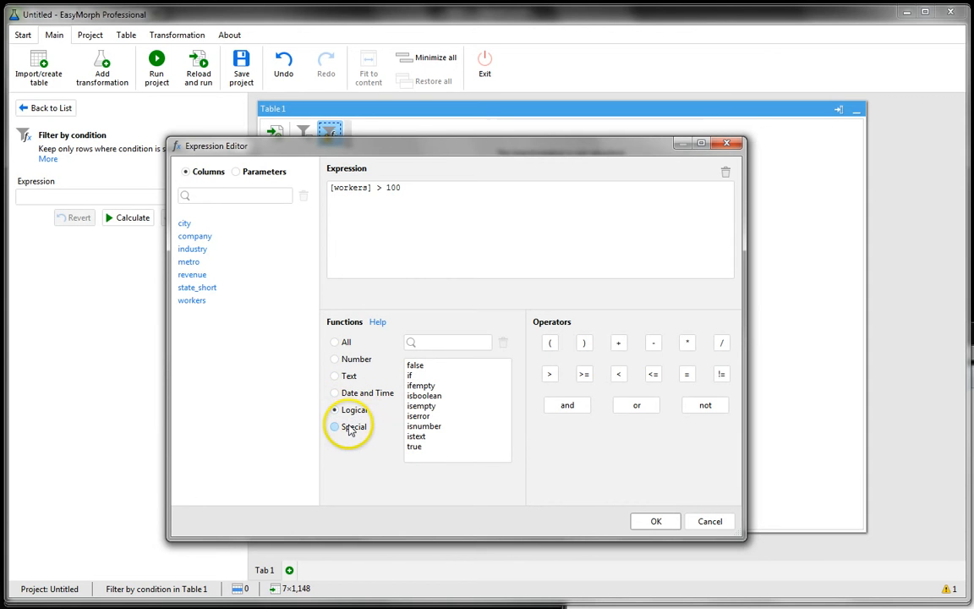
{"action": "left_click", "coordinate": [334, 342]}
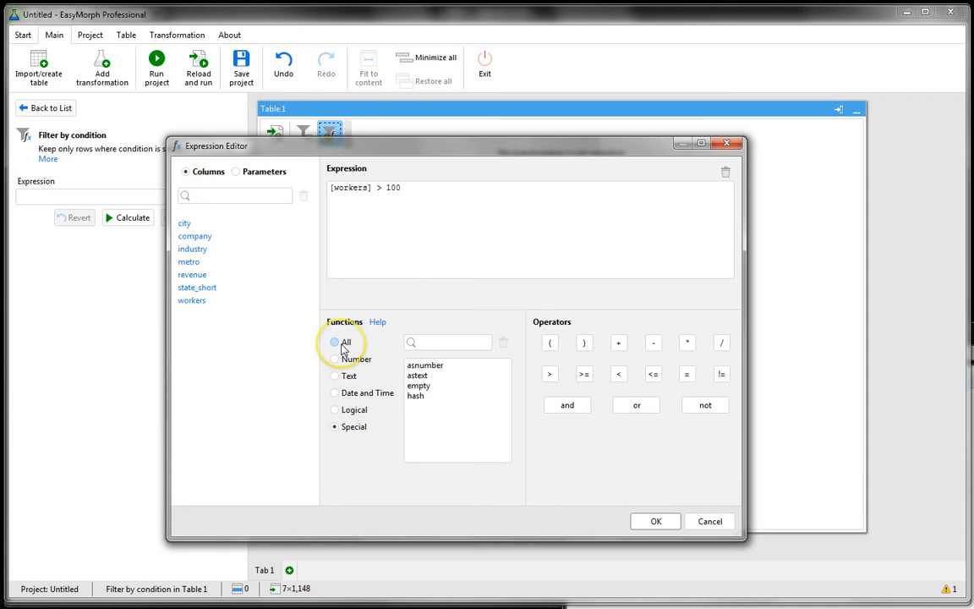
{"action": "left_click", "coordinate": [335, 342]}
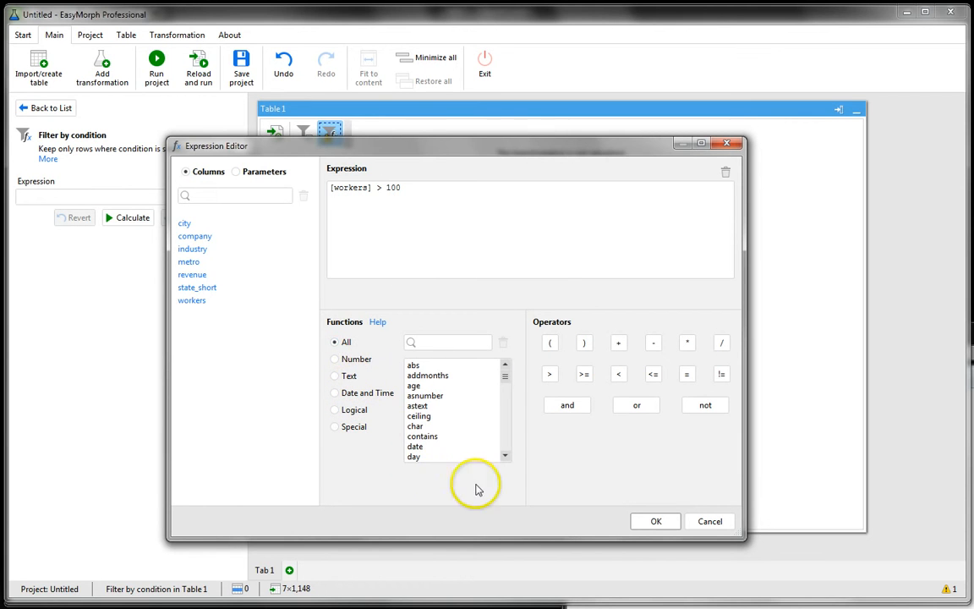
{"action": "left_click", "coordinate": [656, 520]}
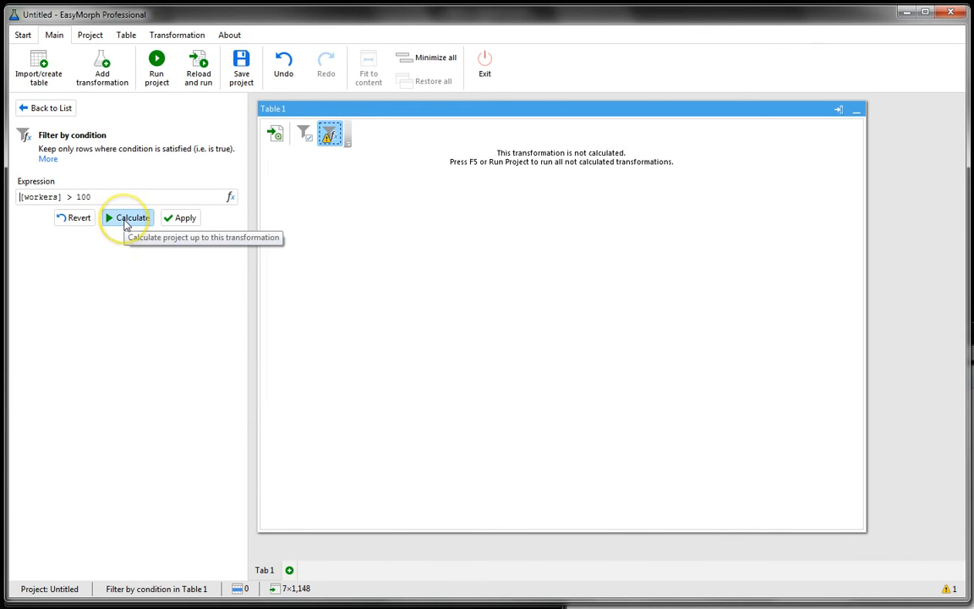
{"action": "left_click", "coordinate": [129, 216]}
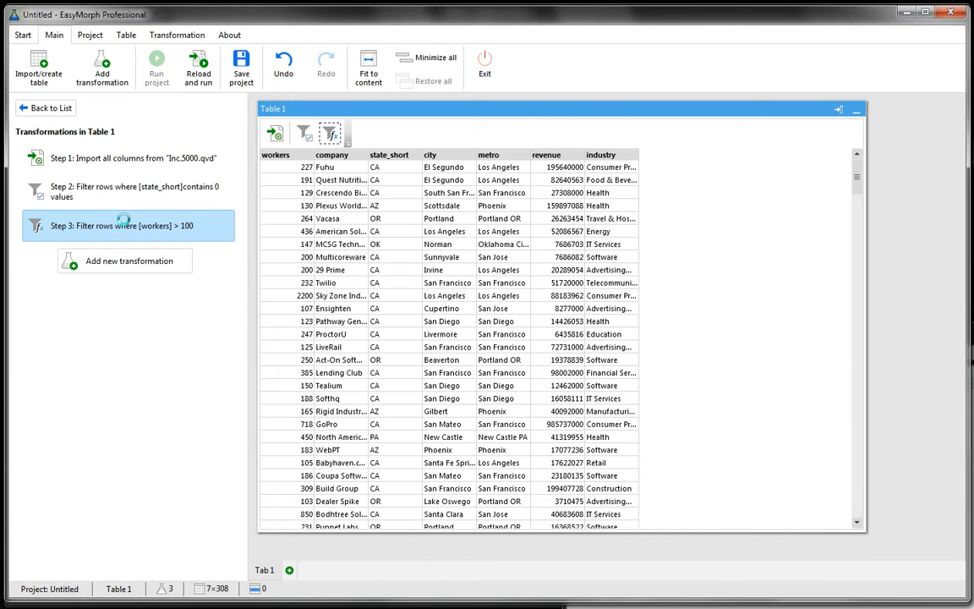
{"action": "mouse_move", "coordinate": [125, 225]}
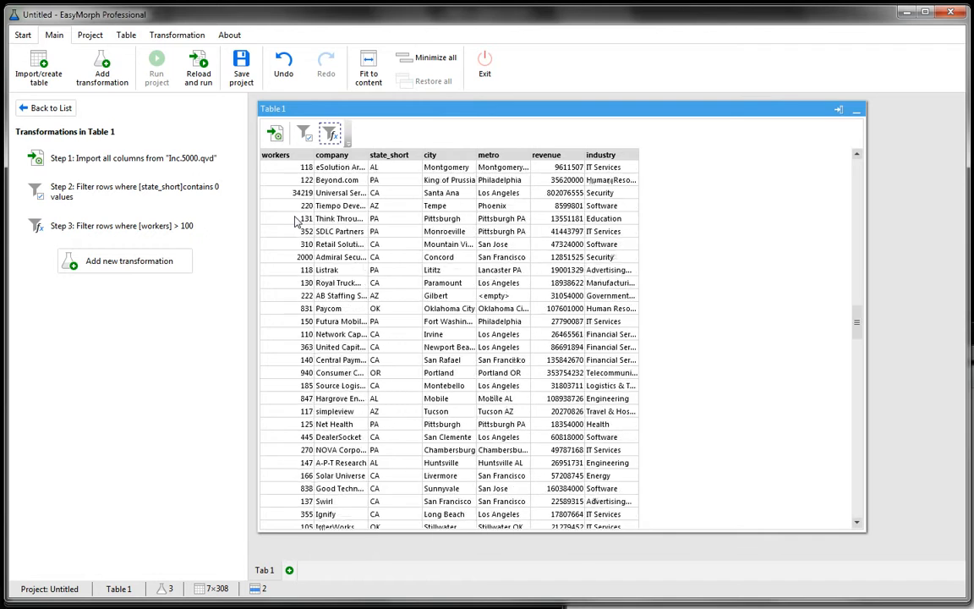
{"action": "scroll", "scroll_direction": "down", "scroll_amount": 3}
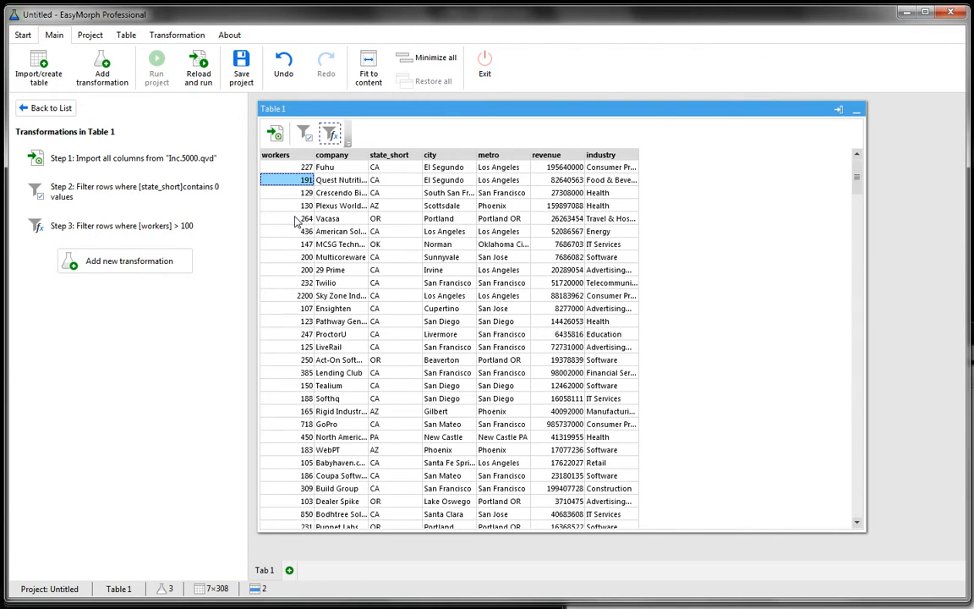
{"action": "mouse_move", "coordinate": [342, 230]}
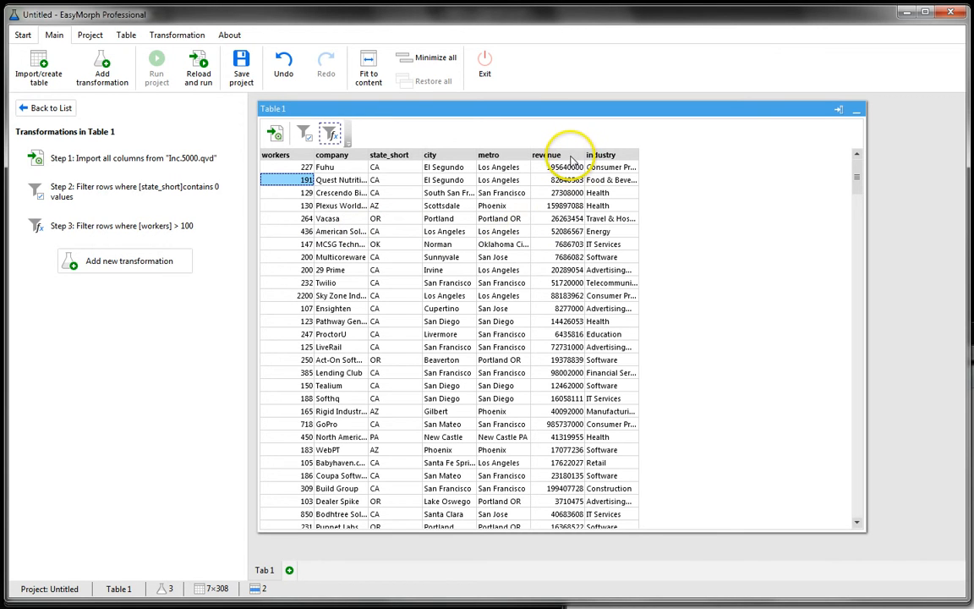
- Add an Aggregate step summing revenue, grouped by city
{"action": "left_click", "coordinate": [548, 156]}
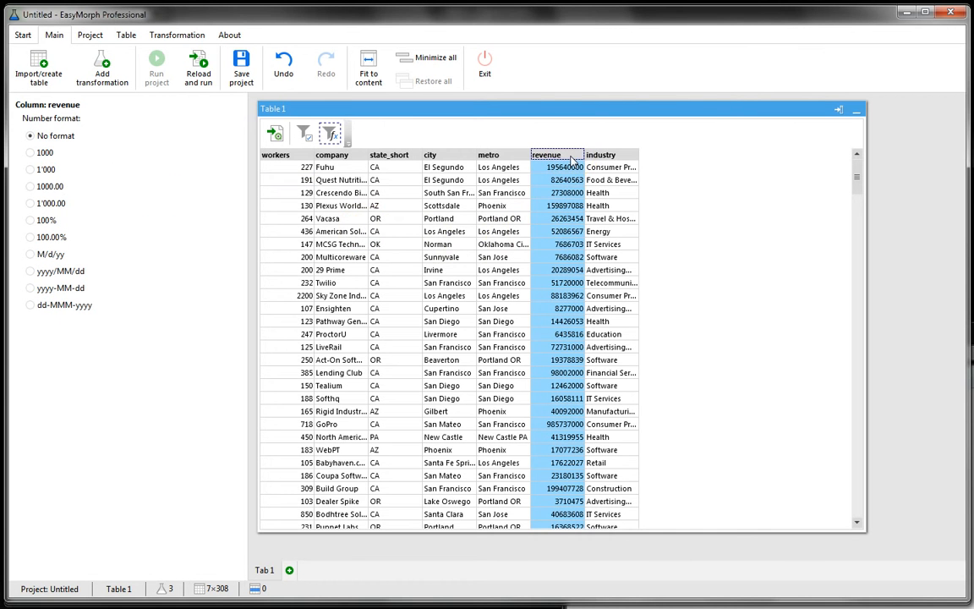
{"action": "left_click", "coordinate": [429, 155]}
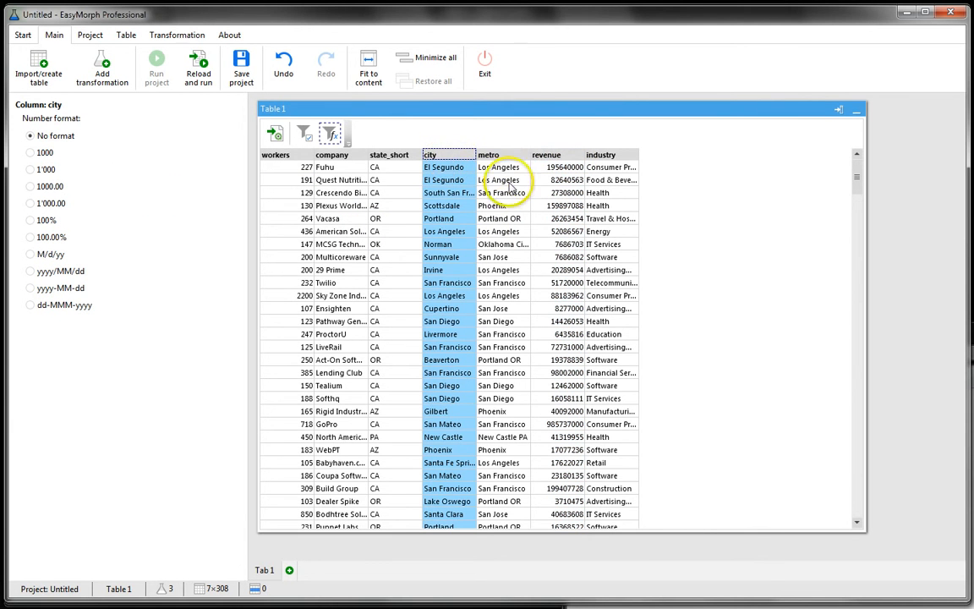
{"action": "left_click", "coordinate": [546, 156]}
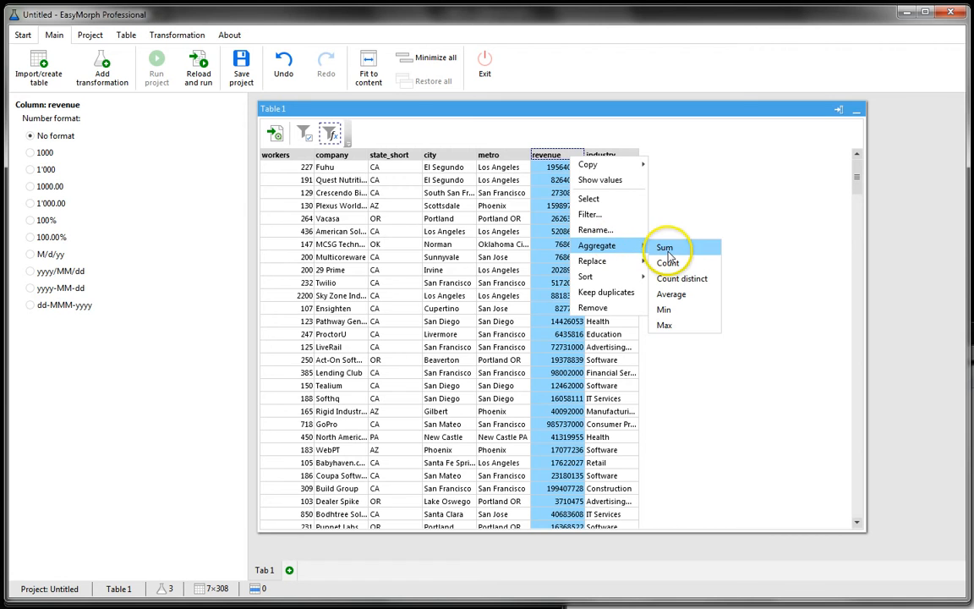
{"action": "left_click", "coordinate": [664, 247]}
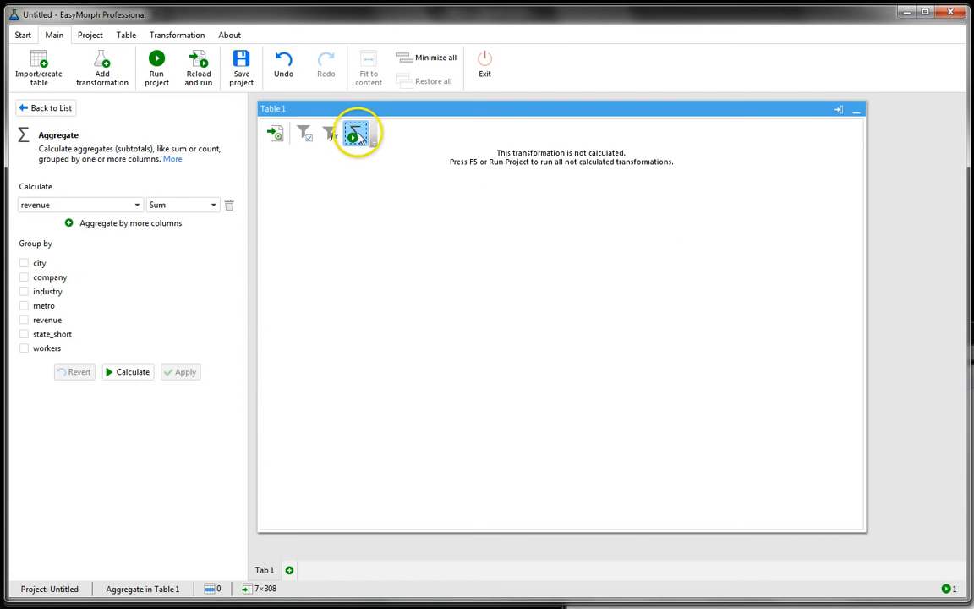
{"action": "mouse_move", "coordinate": [355, 133]}
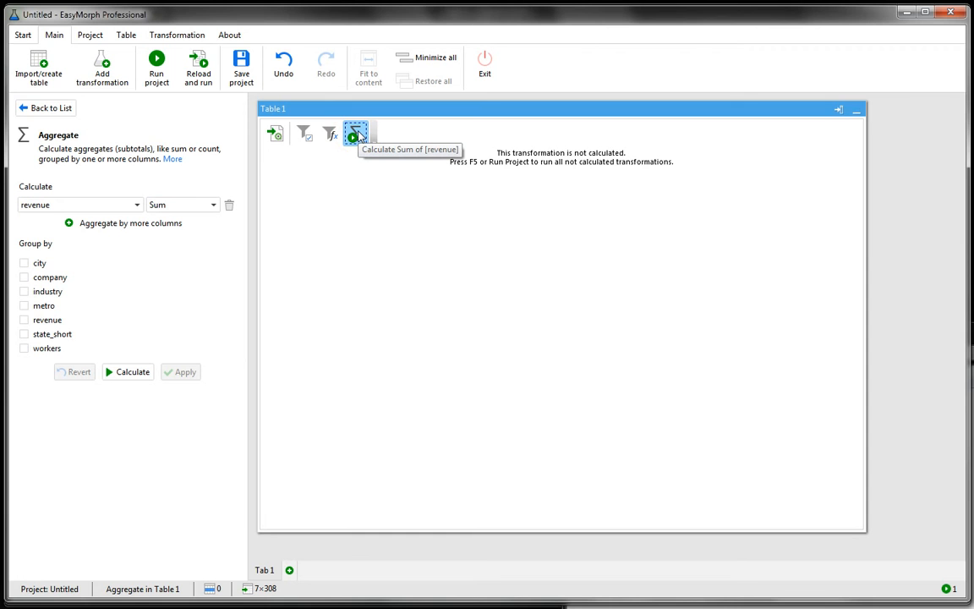
{"action": "mouse_move", "coordinate": [169, 260]}
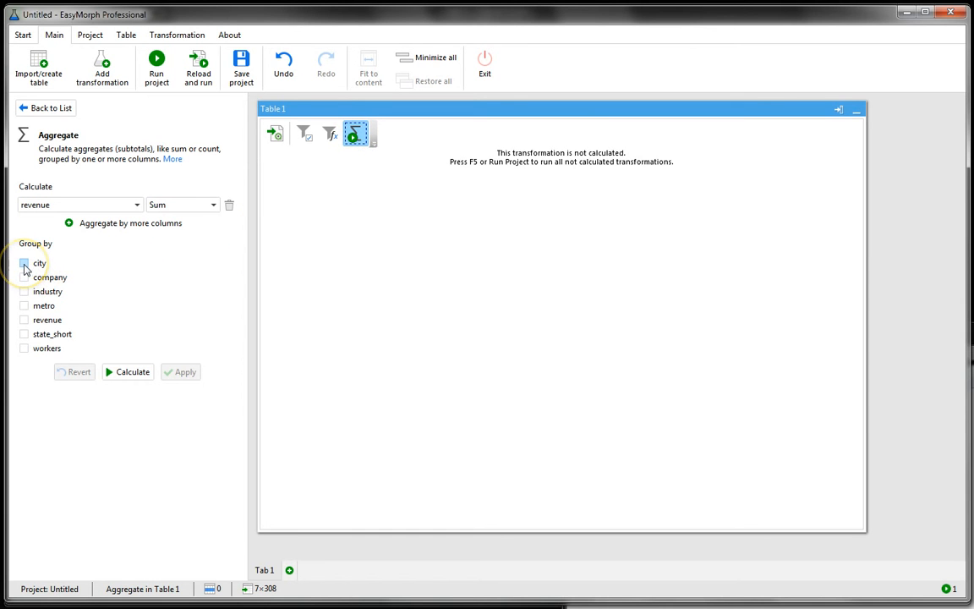
{"action": "left_click", "coordinate": [23, 263]}
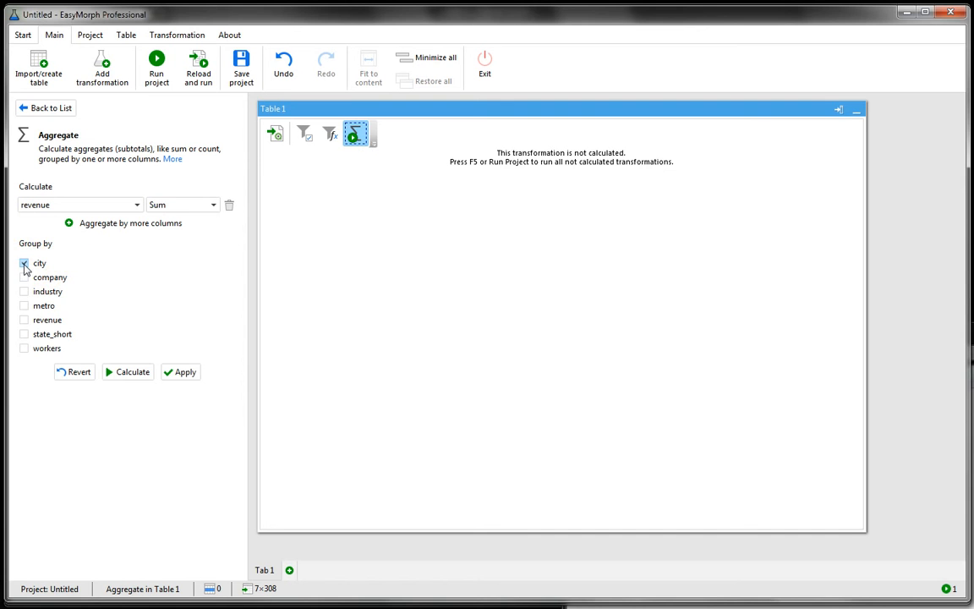
{"action": "left_click", "coordinate": [23, 263]}
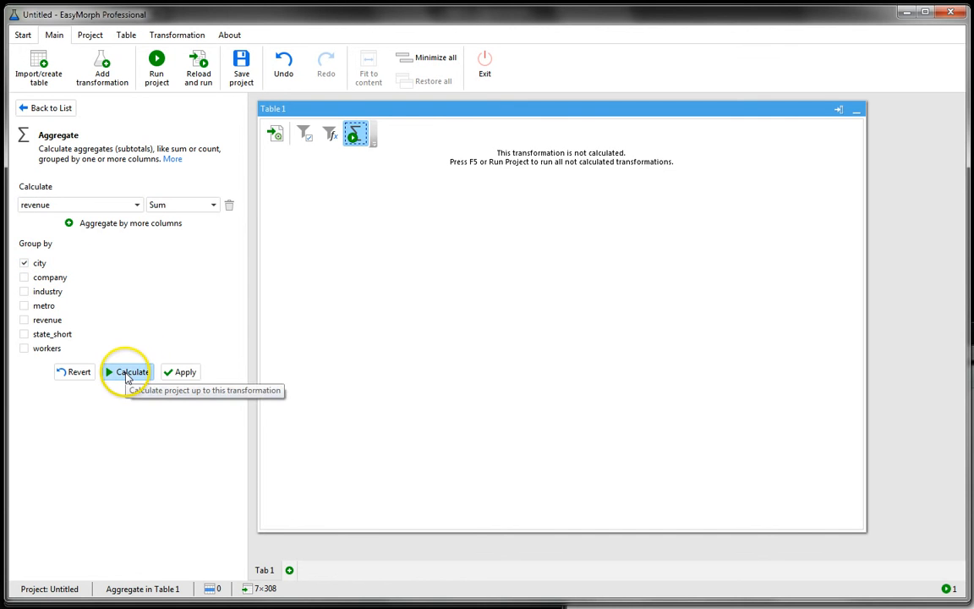
- Calculate the Aggregate step to get 139 cities with summed revenue
{"action": "left_click", "coordinate": [132, 372]}
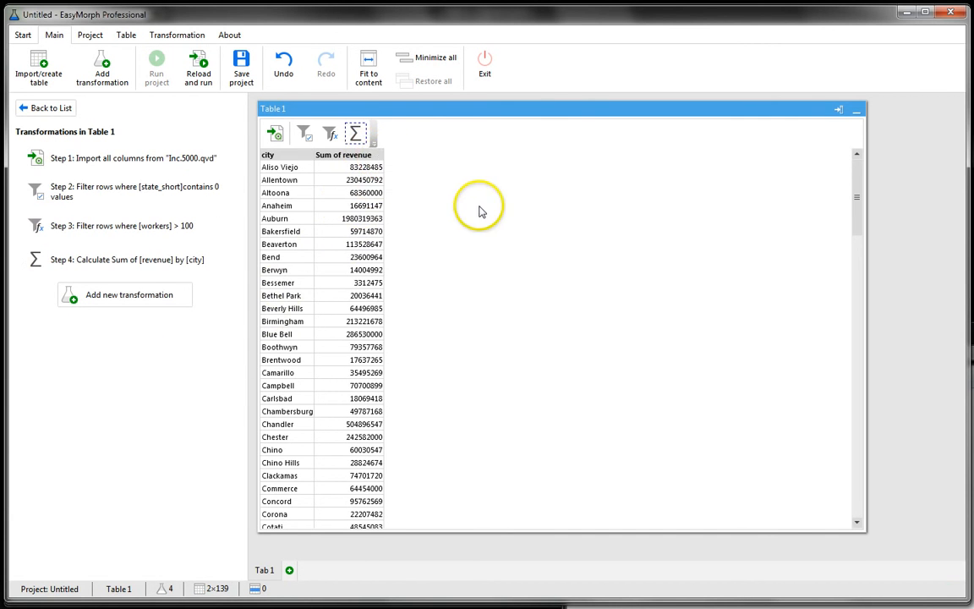
{"action": "mouse_move", "coordinate": [475, 206]}
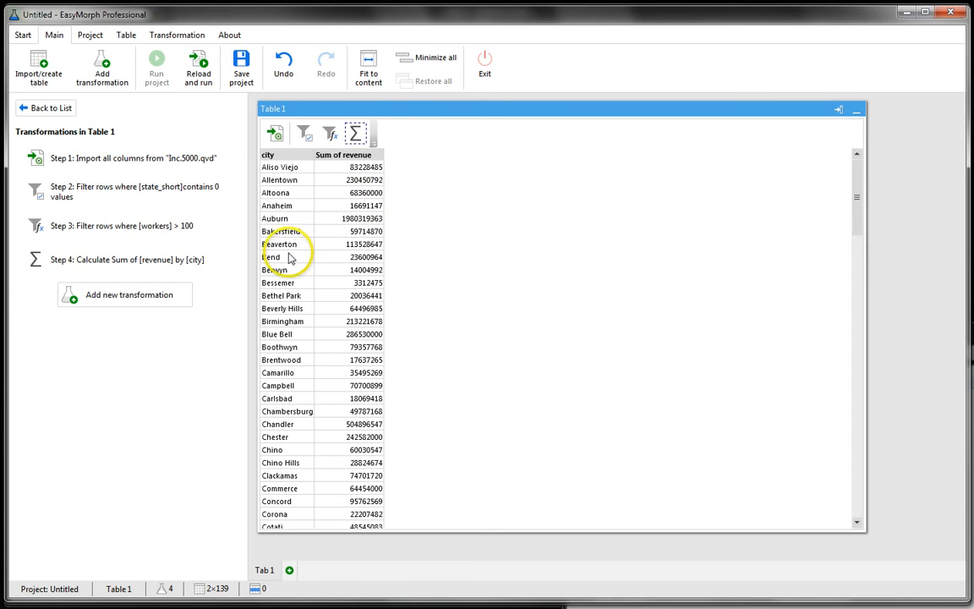
{"action": "mouse_move", "coordinate": [321, 201]}
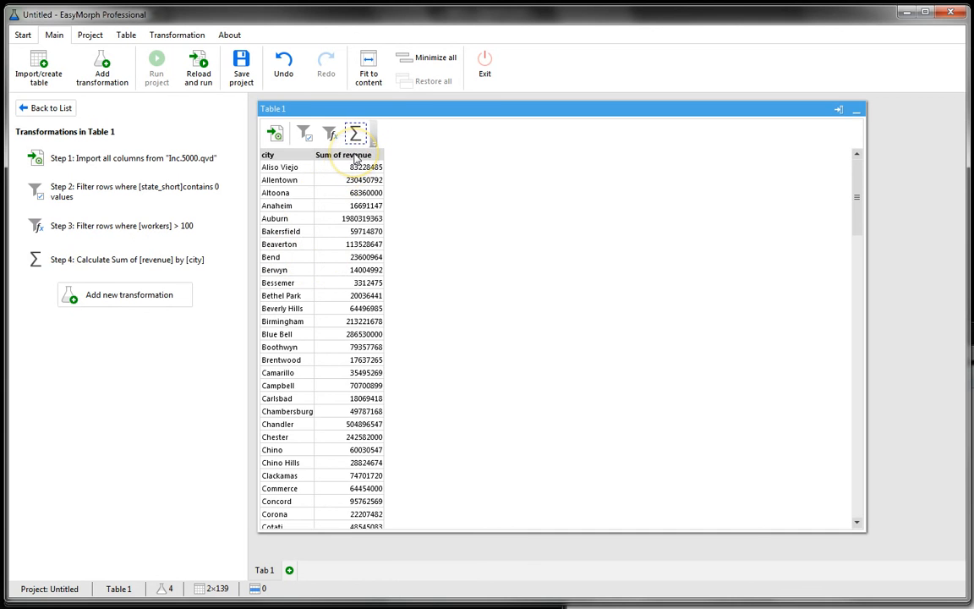
- Sort Table 1 by Sum of revenue descending, San Francisco first
{"action": "right_click", "coordinate": [342, 156]}
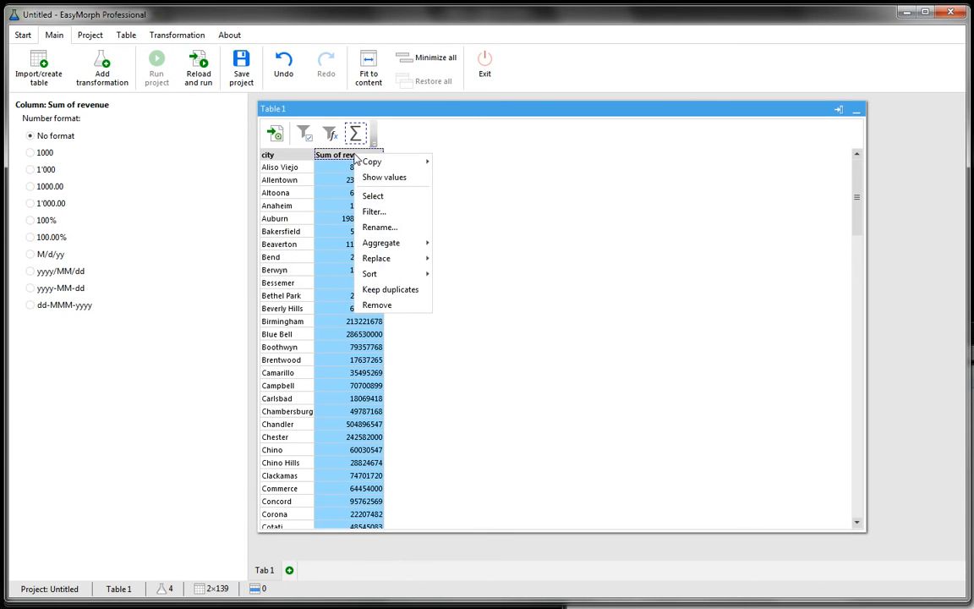
{"action": "mouse_move", "coordinate": [368, 274]}
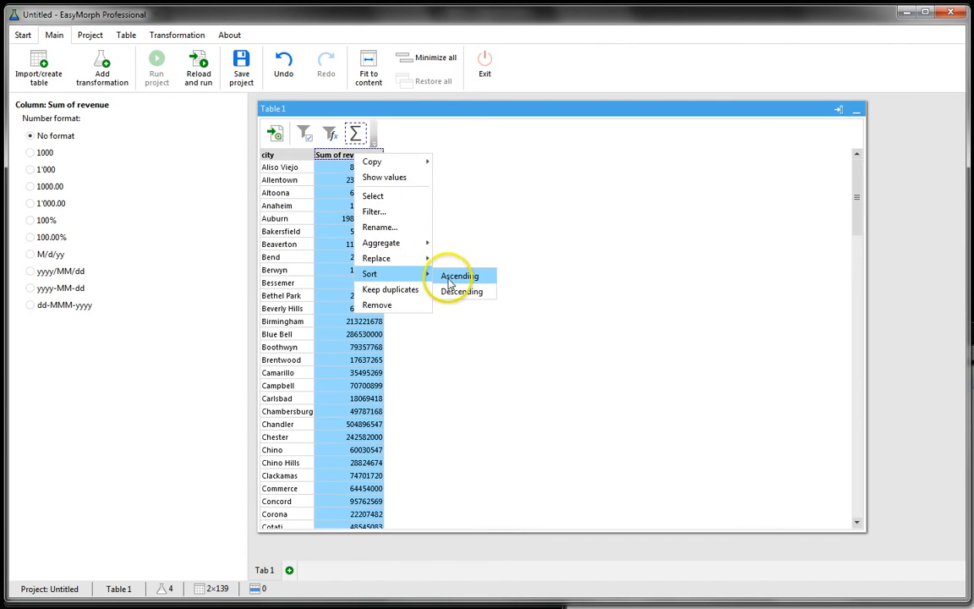
{"action": "left_click", "coordinate": [463, 291]}
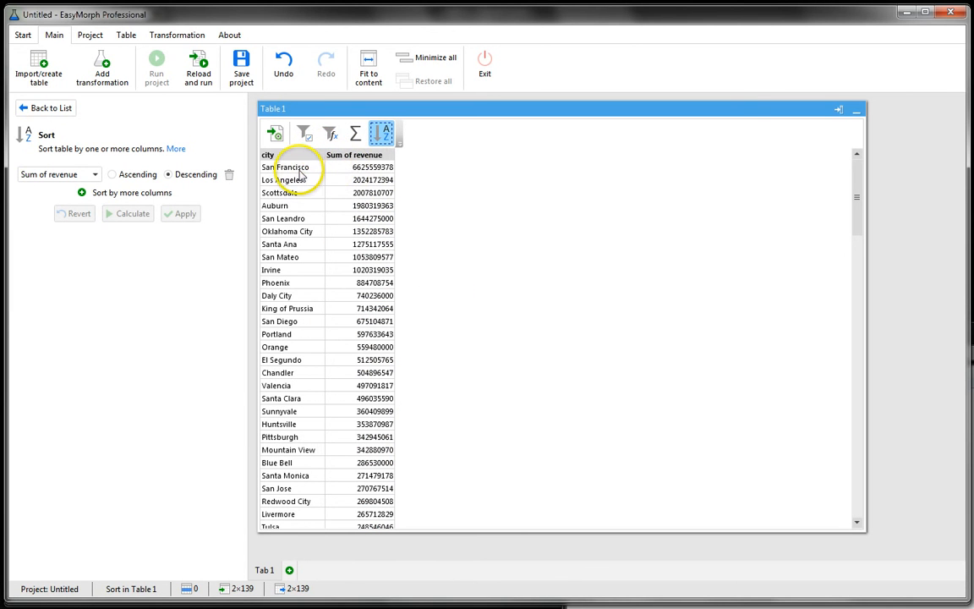
{"action": "left_click", "coordinate": [358, 168]}
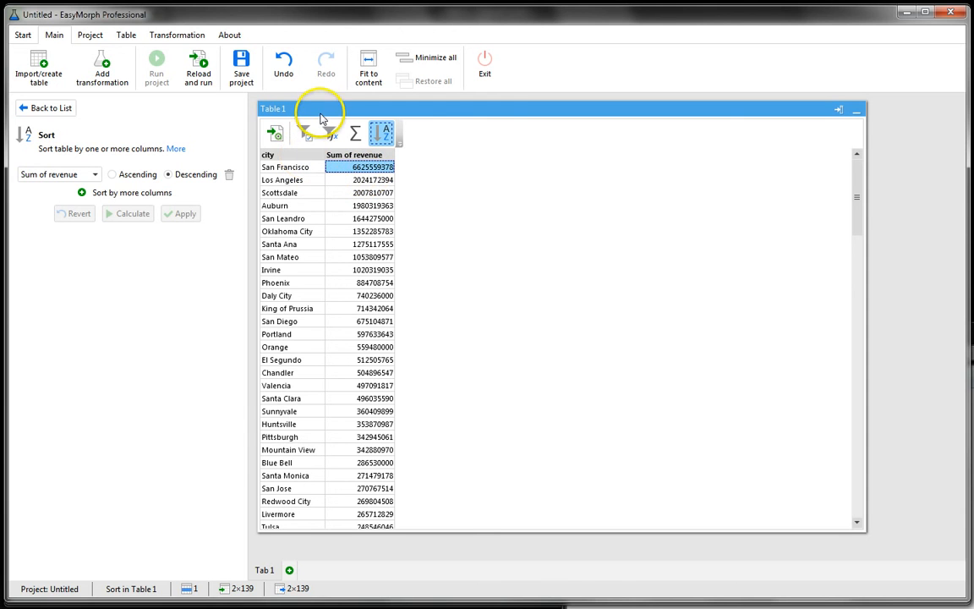
- Copy all of Table 1's data to the clipboard for Excel
{"action": "right_click", "coordinate": [321, 108]}
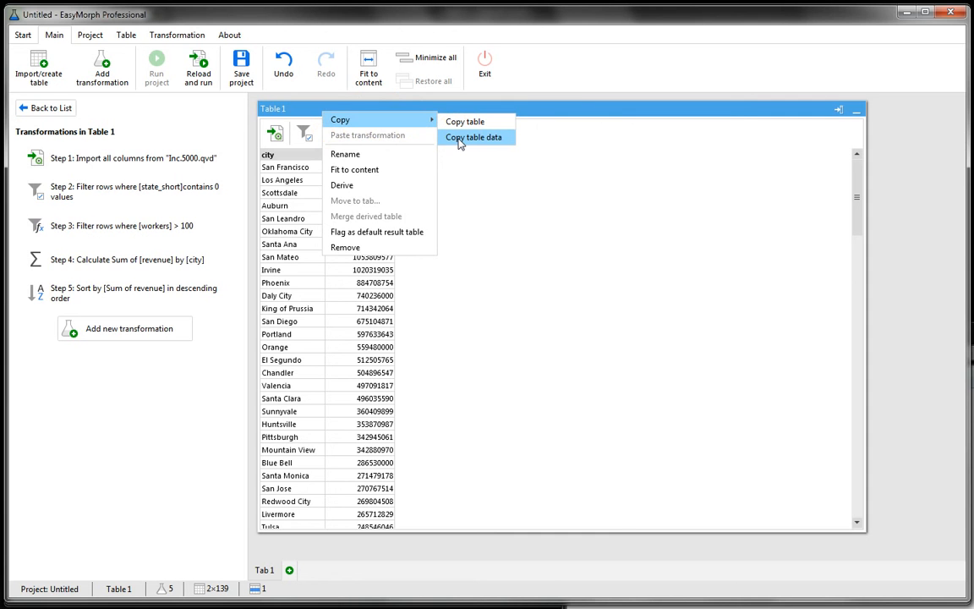
{"action": "left_click", "coordinate": [473, 137]}
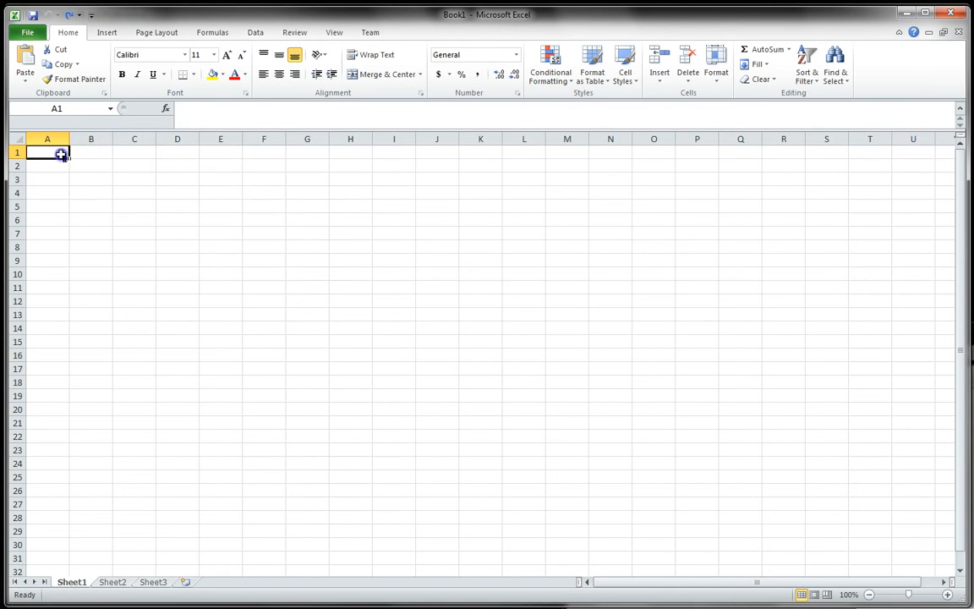
- Paste the copied city revenue table into the empty Excel workbook
{"action": "key", "text": "ctrl+v"}
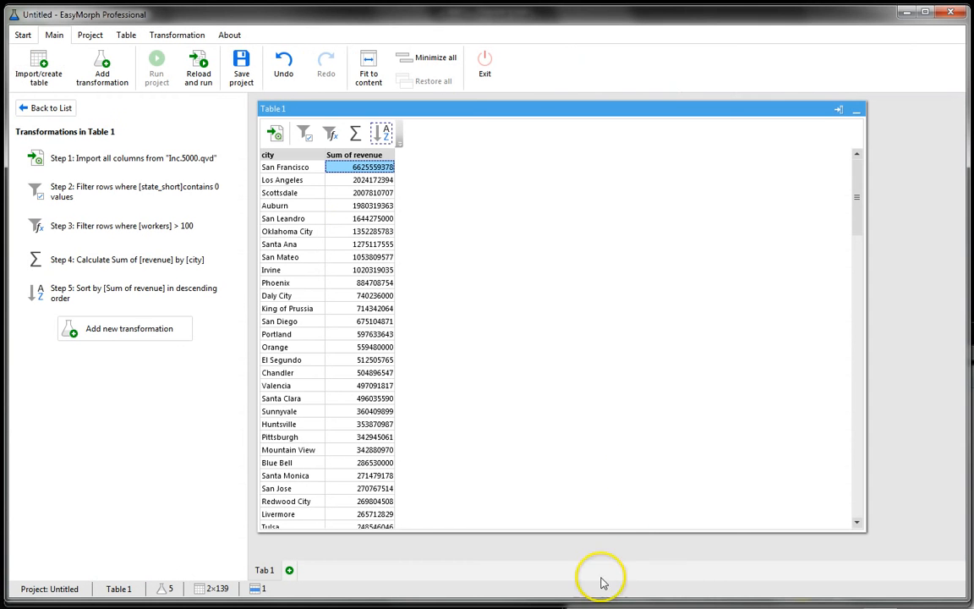
{"action": "mouse_move", "coordinate": [582, 320]}
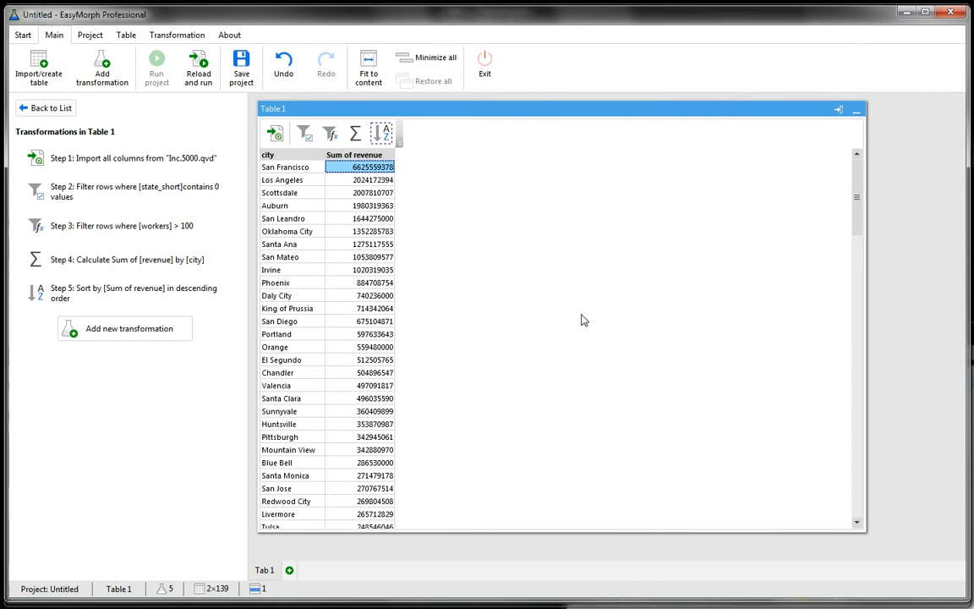